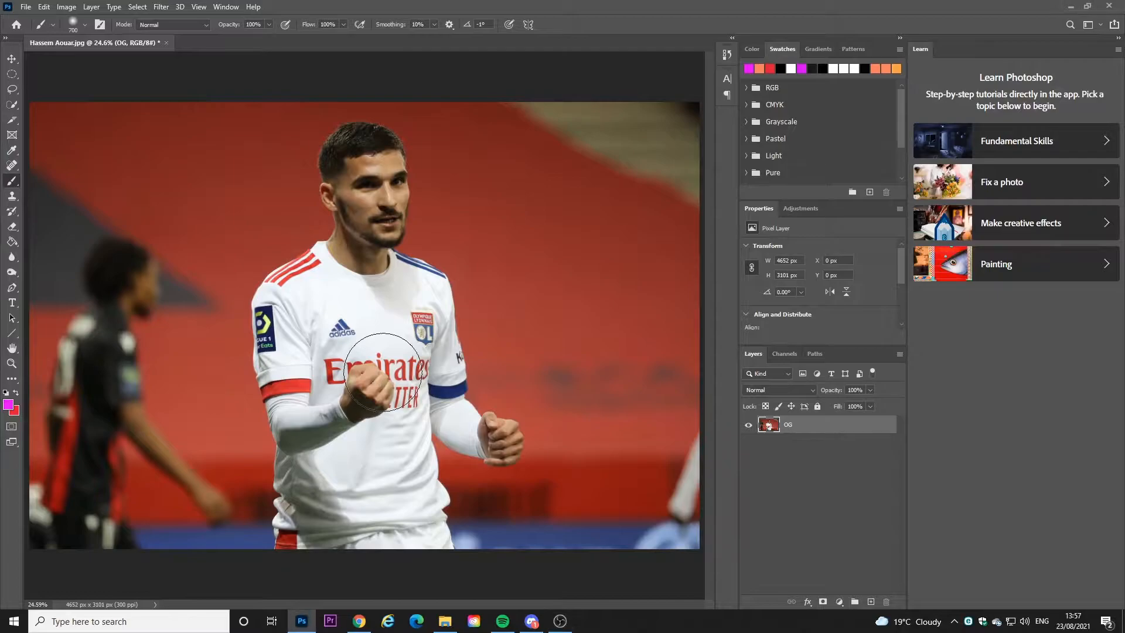
{"action": "mouse_move", "coordinate": [139, 7]}
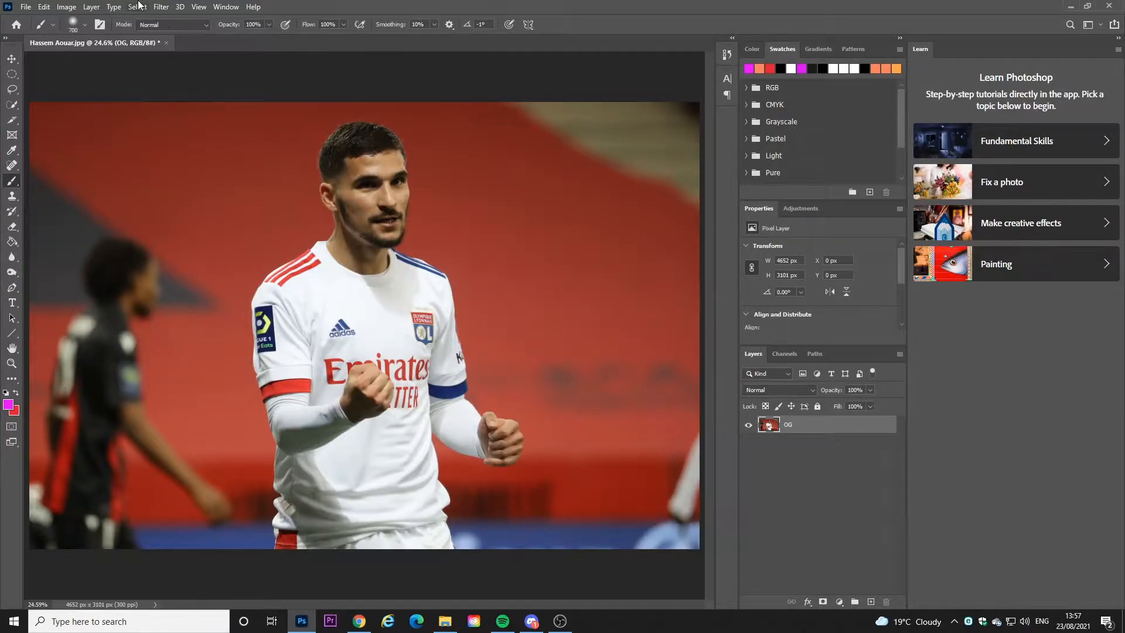
- Open Select and Mask from the Select menu for the footballer photo
{"action": "left_click", "coordinate": [137, 6]}
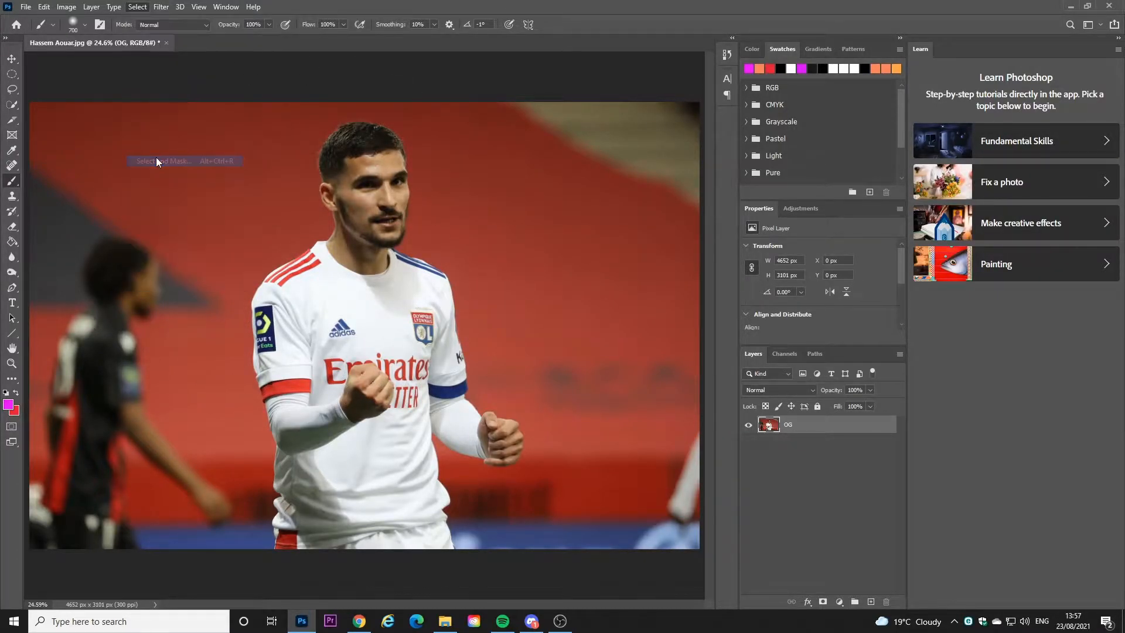
{"action": "left_click", "coordinate": [162, 161]}
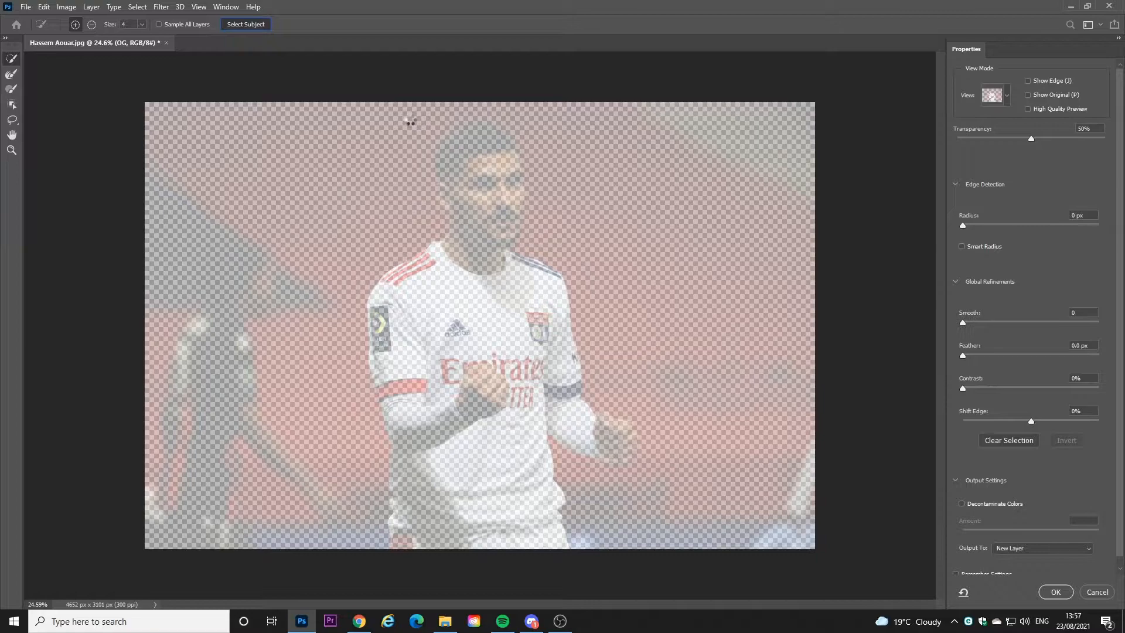
{"action": "mouse_move", "coordinate": [414, 120]}
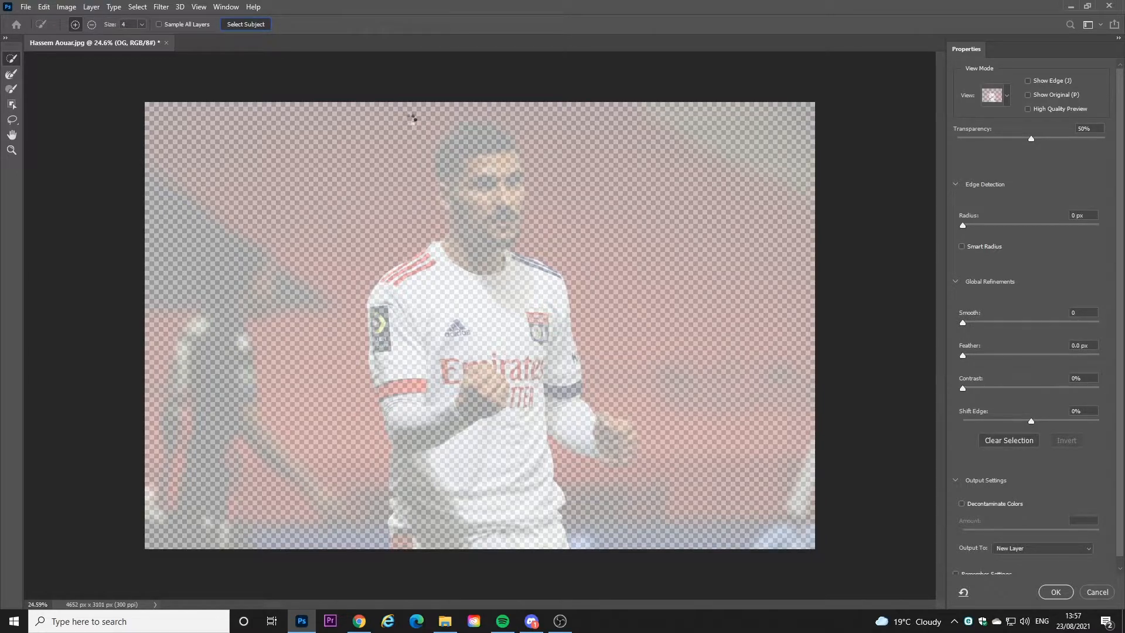
- Use Select Subject to isolate the footballer and output him to a new layer
{"action": "left_click", "coordinate": [246, 24]}
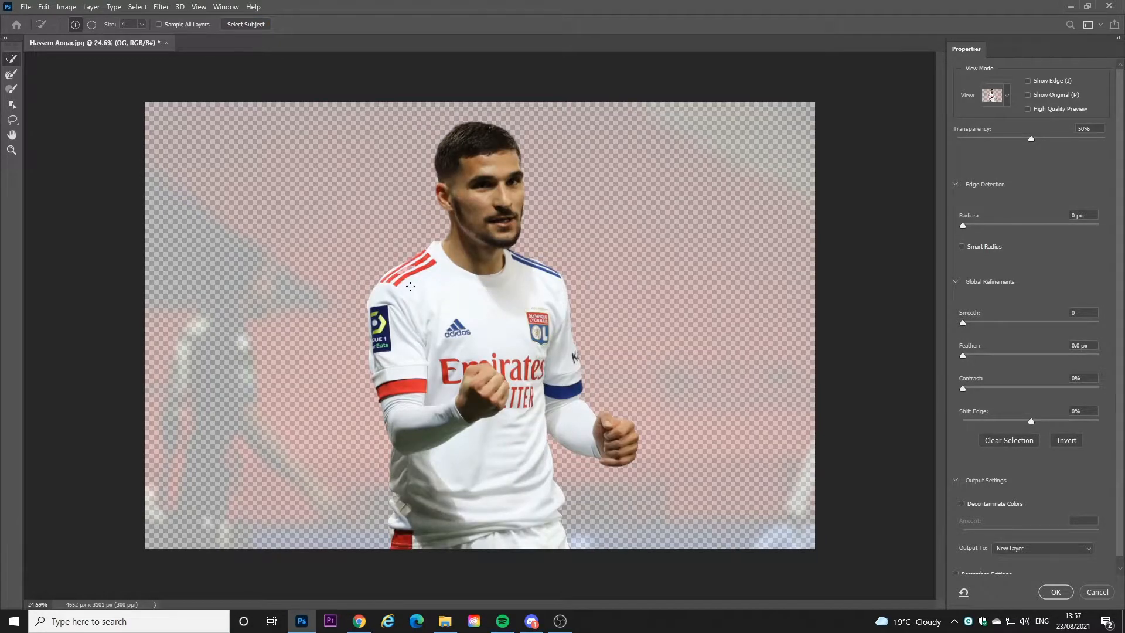
{"action": "left_click", "coordinate": [11, 150]}
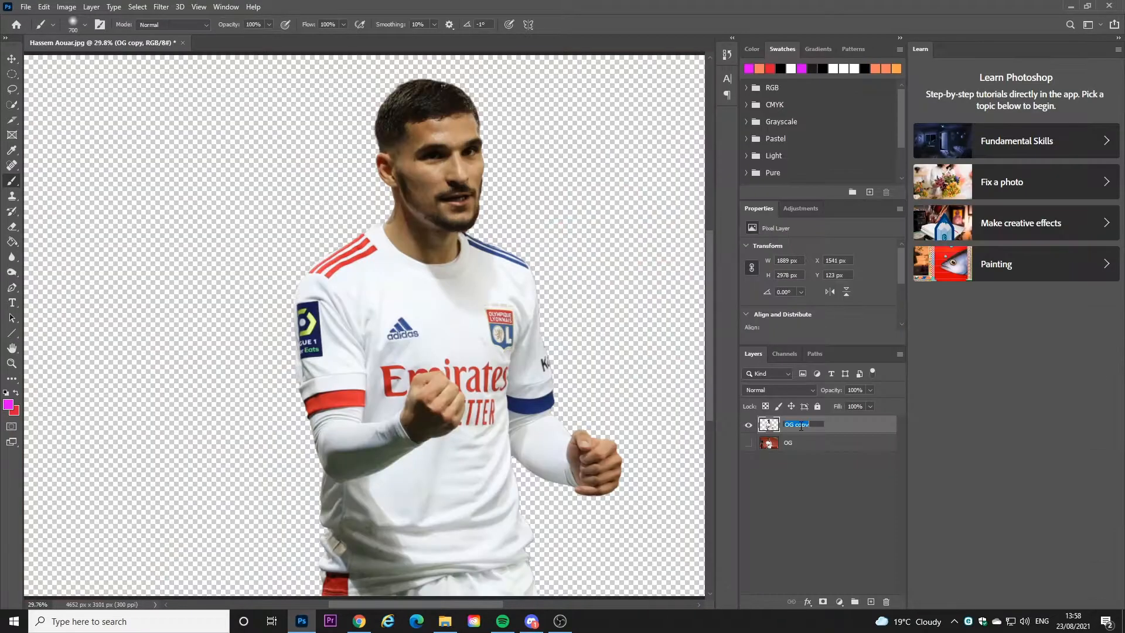
- Rename the cut-out layer 'Aouar' and zoom in on the shirt's adidas logo
{"action": "type", "text": "Aouar"}
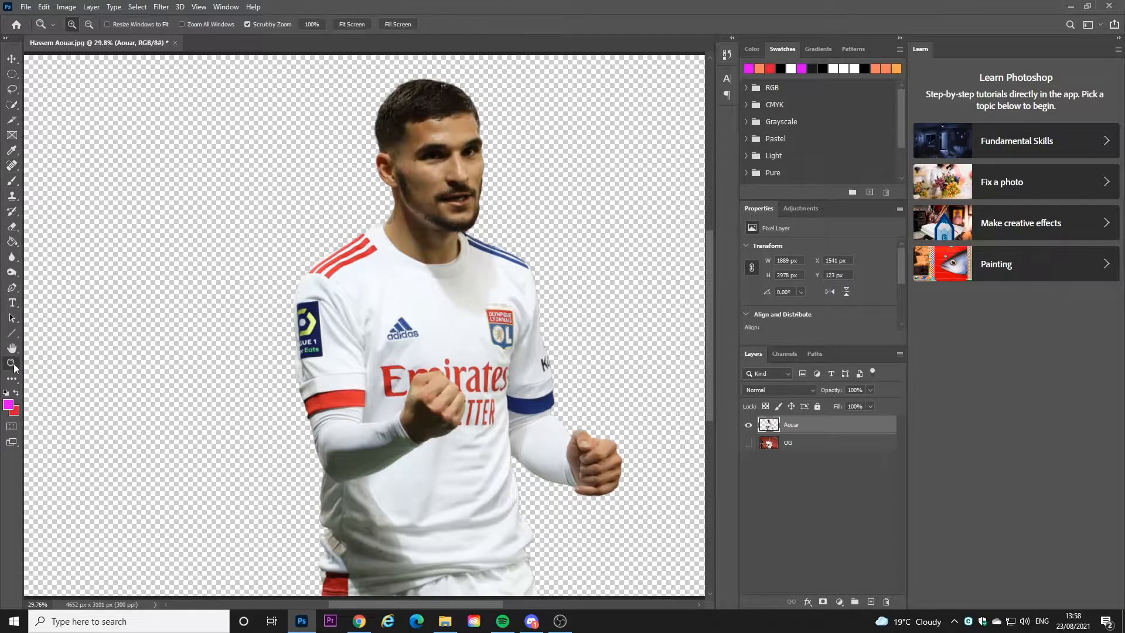
{"action": "left_click", "coordinate": [324, 313]}
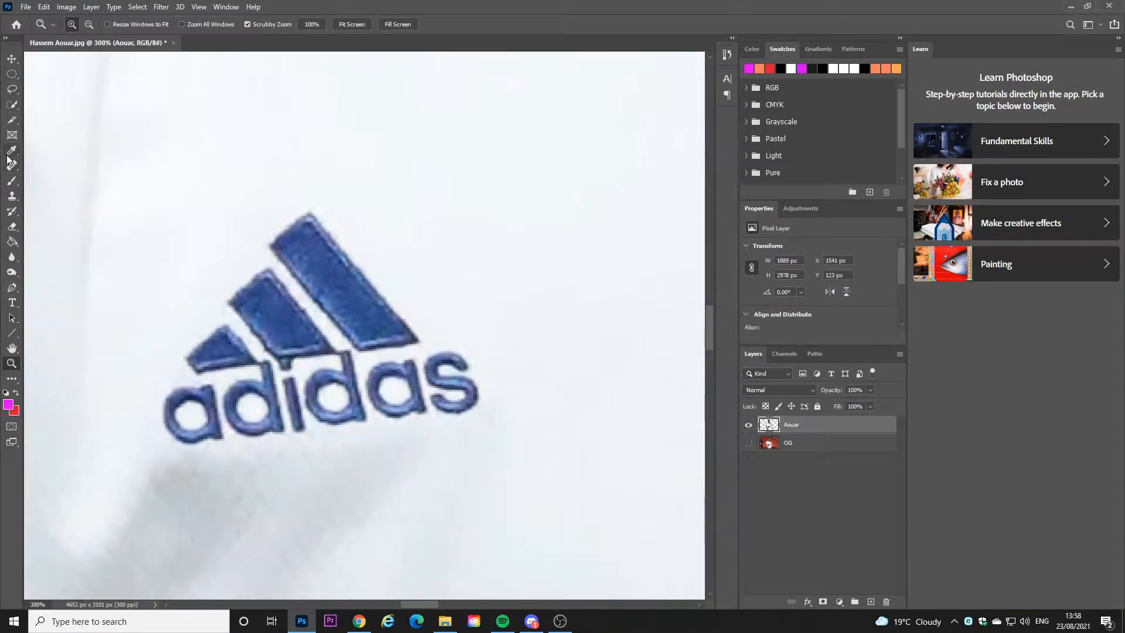
- Spot-heal the adidas logo and the Emirates letters beside the raised fist
{"action": "left_click", "coordinate": [12, 165]}
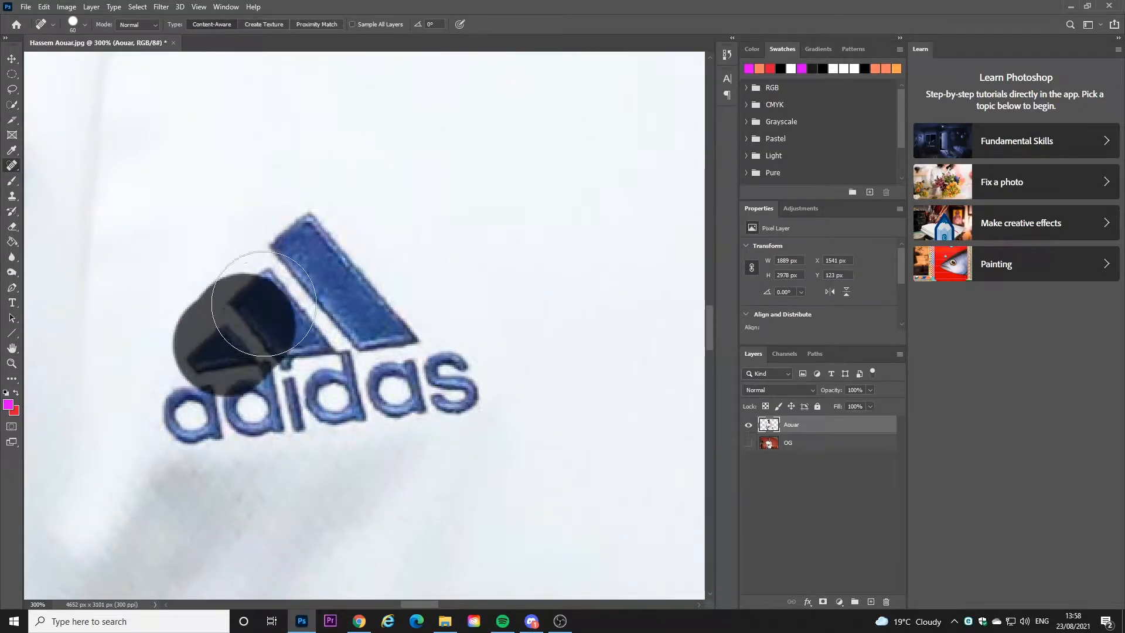
{"action": "left_click_drag", "start_coordinate": [262, 301], "coordinate": [420, 355]}
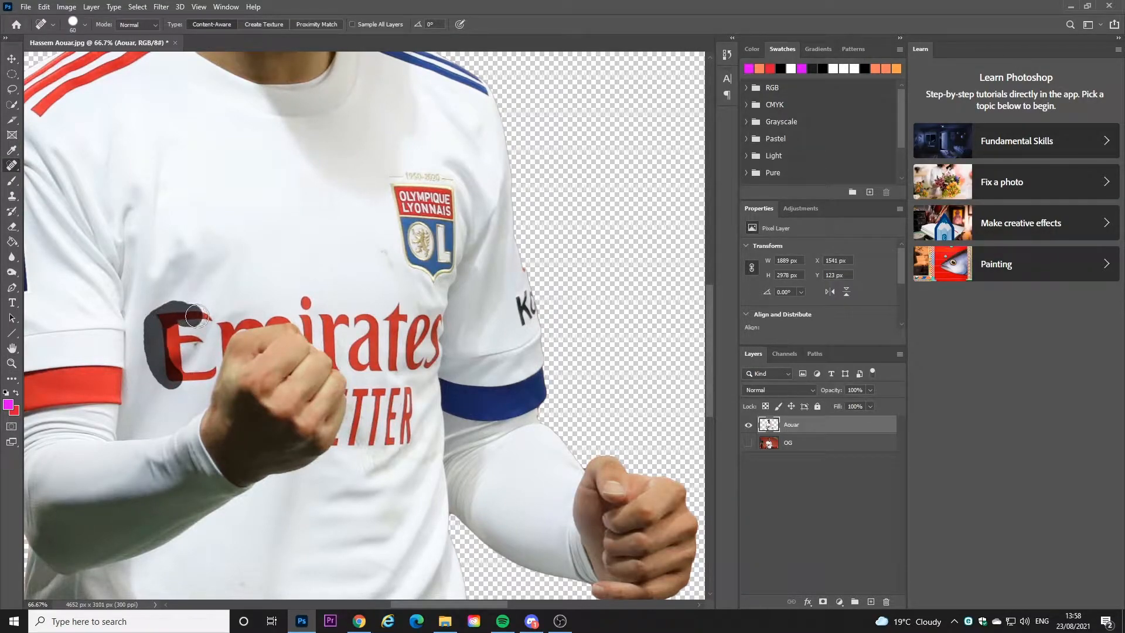
{"action": "left_click_drag", "start_coordinate": [198, 315], "coordinate": [161, 349]}
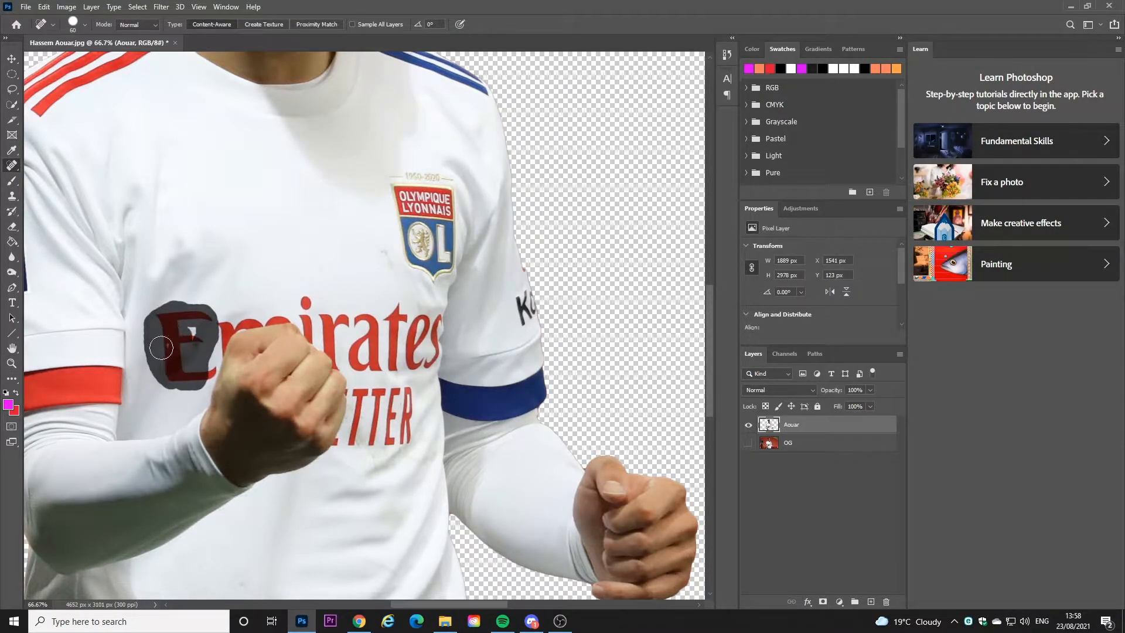
{"action": "left_click_drag", "start_coordinate": [162, 348], "coordinate": [165, 368]}
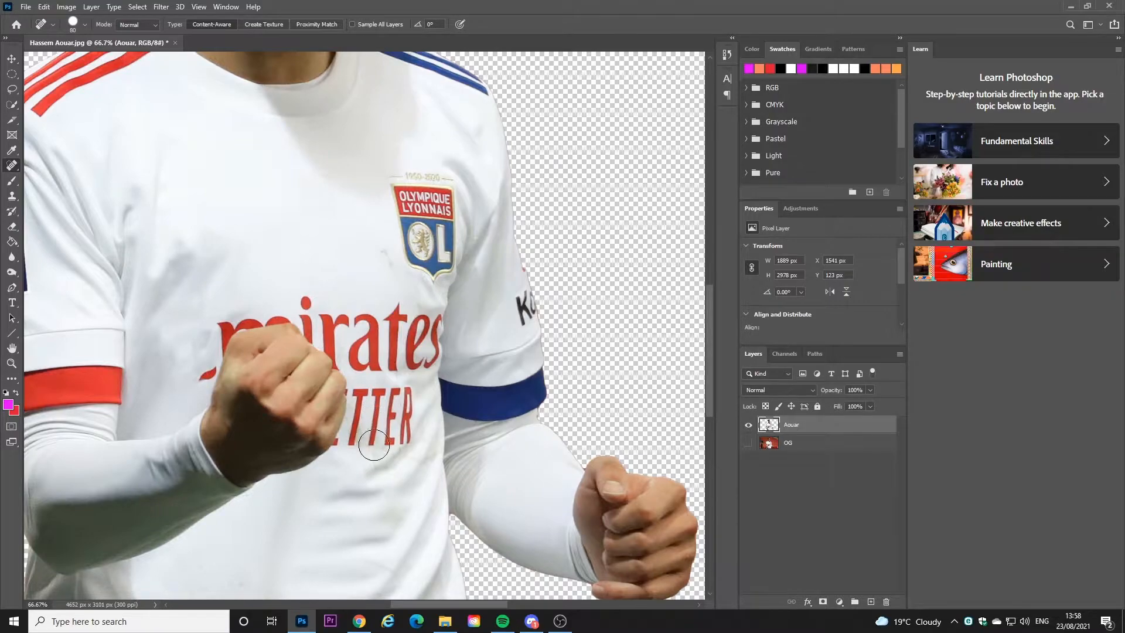
{"action": "left_click_drag", "start_coordinate": [373, 445], "coordinate": [352, 322]}
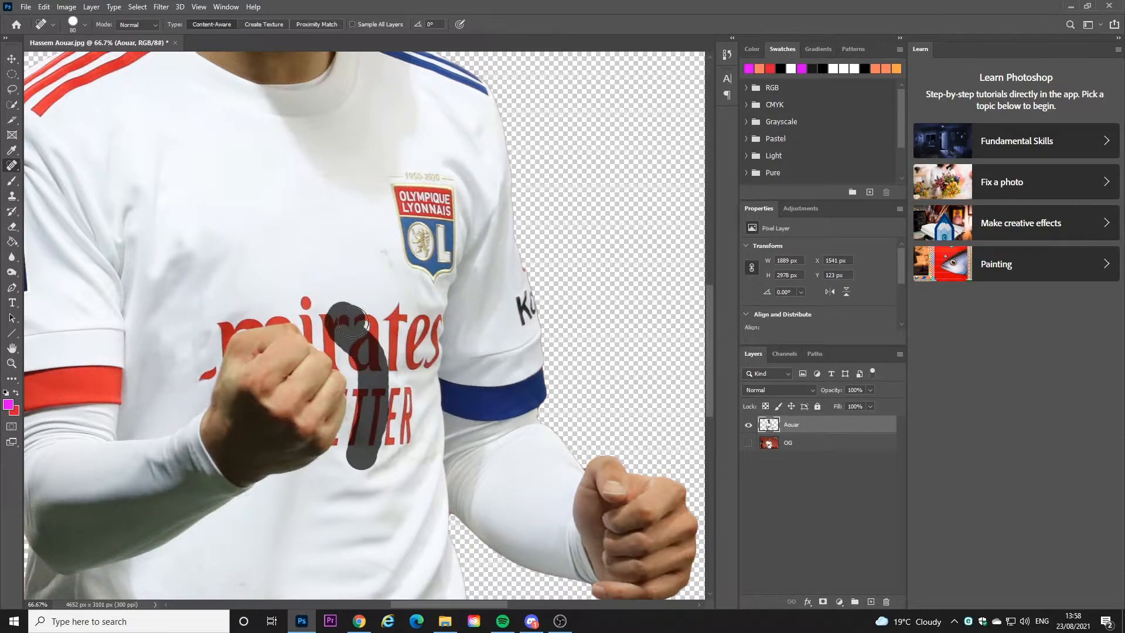
{"action": "left_click_drag", "start_coordinate": [351, 323], "coordinate": [422, 359]}
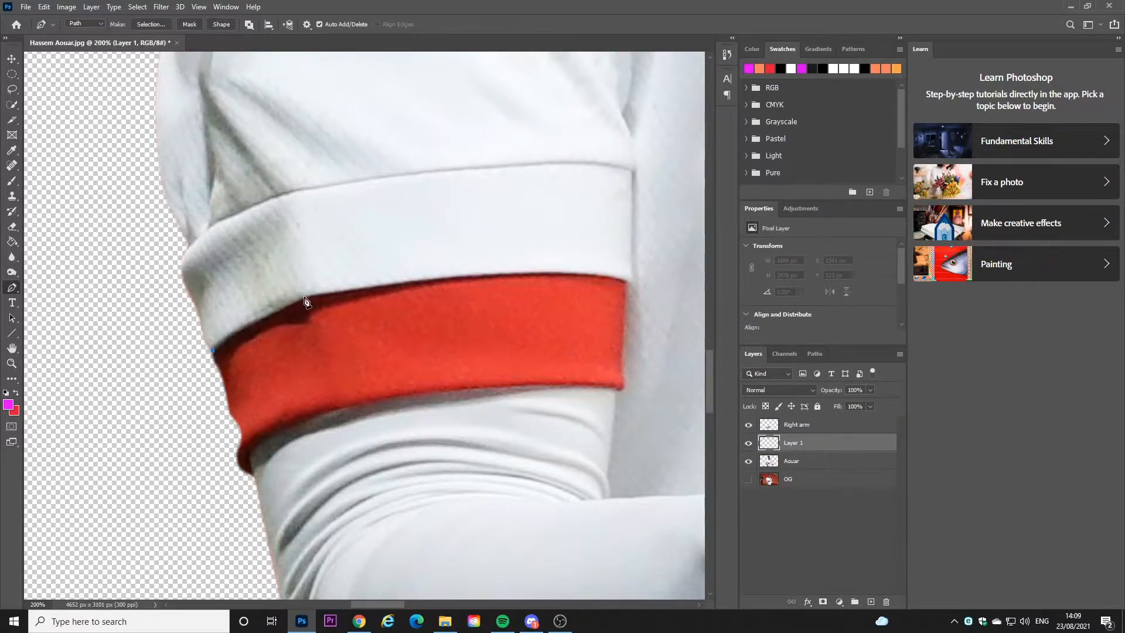
- Place curved Pen anchors around the red sleeve band's edges and close the path
{"action": "left_click", "coordinate": [325, 301]}
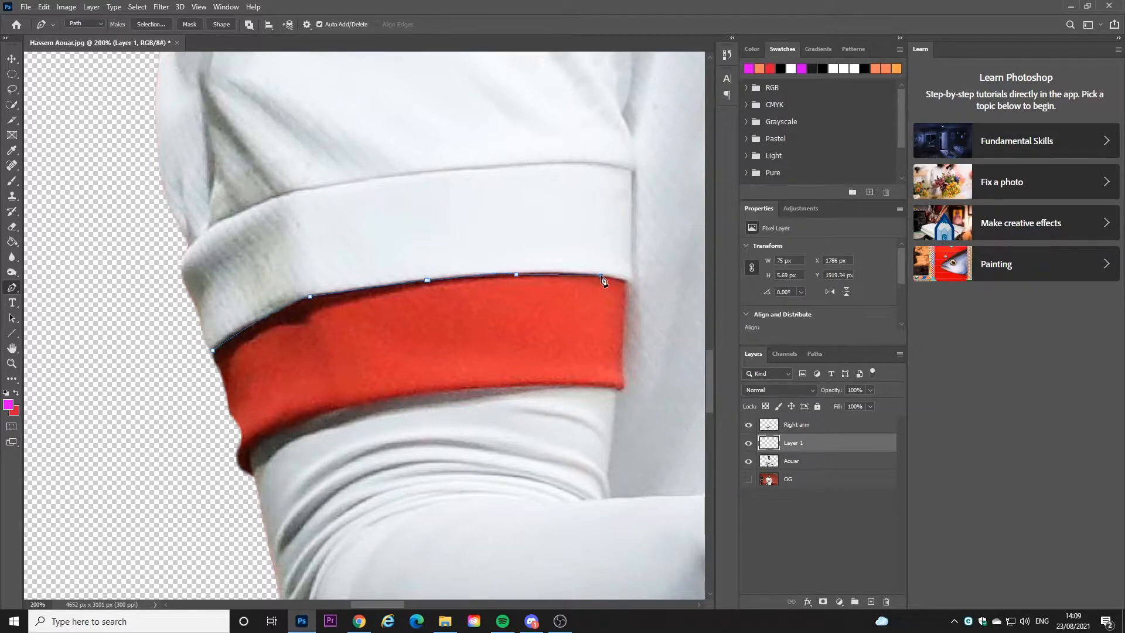
{"action": "left_click_drag", "start_coordinate": [602, 278], "coordinate": [590, 275]}
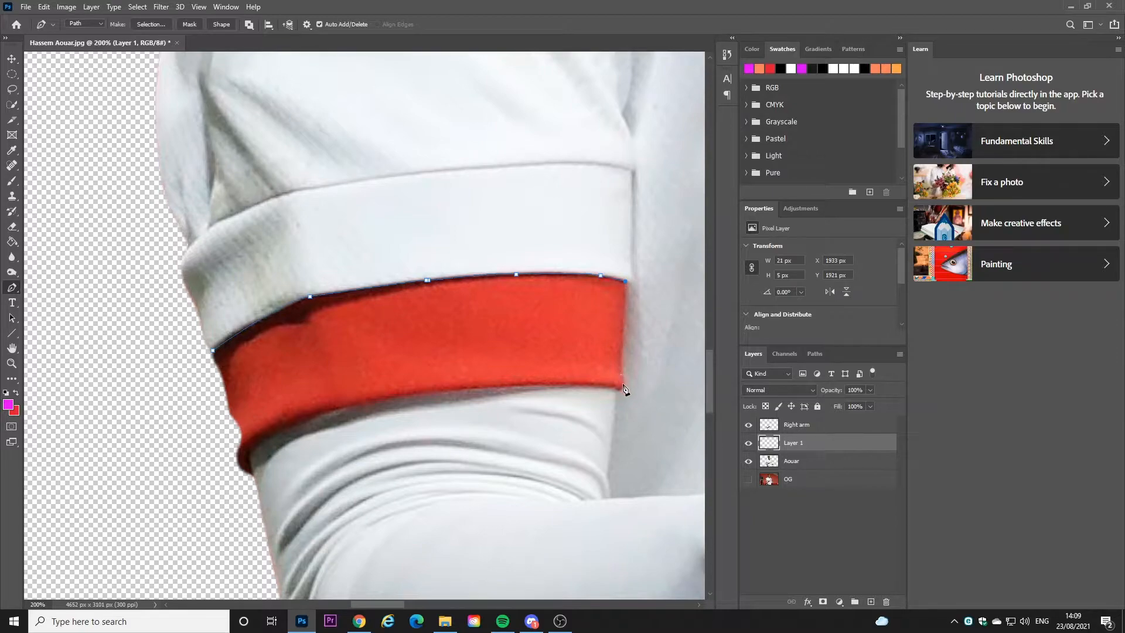
{"action": "left_click_drag", "start_coordinate": [623, 387], "coordinate": [620, 387]}
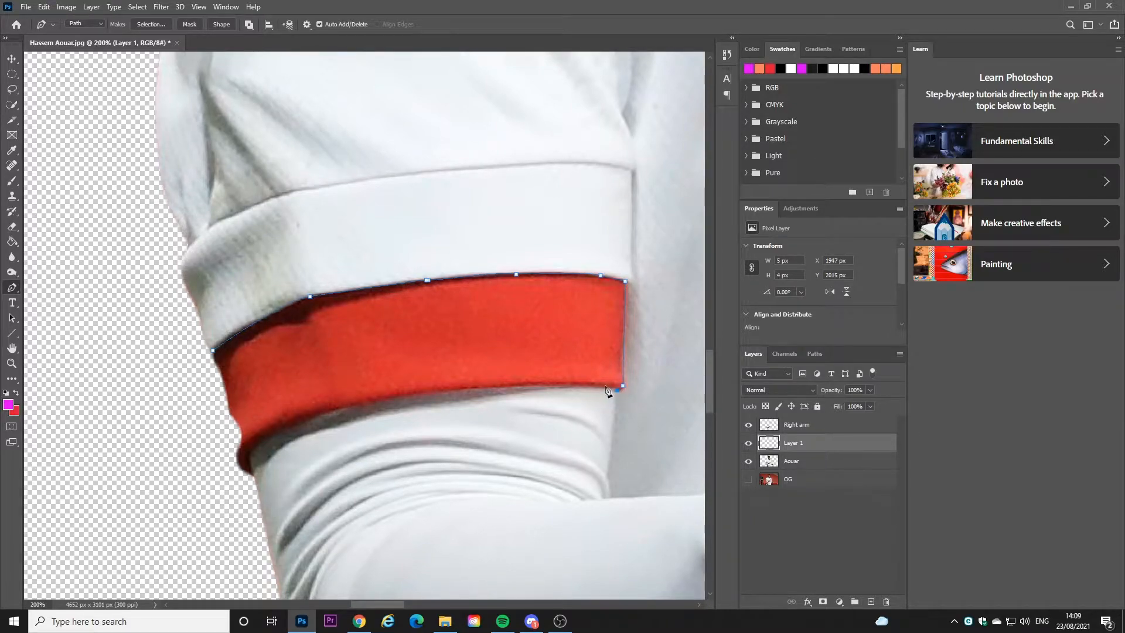
{"action": "left_click_drag", "start_coordinate": [621, 388], "coordinate": [400, 397]}
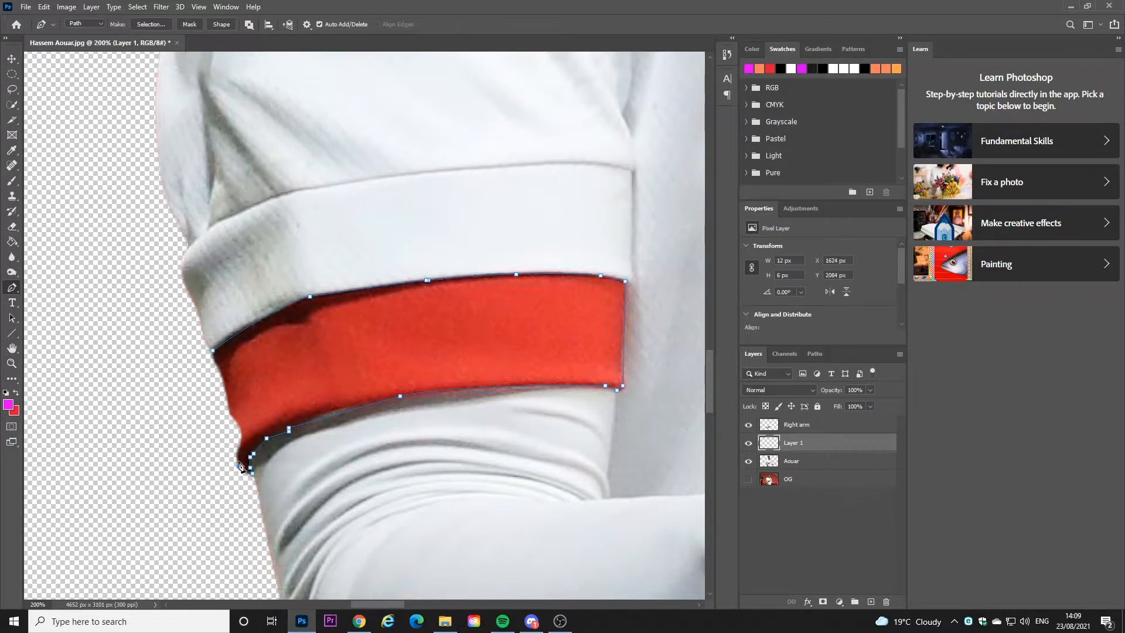
{"action": "left_click_drag", "start_coordinate": [244, 465], "coordinate": [247, 432]}
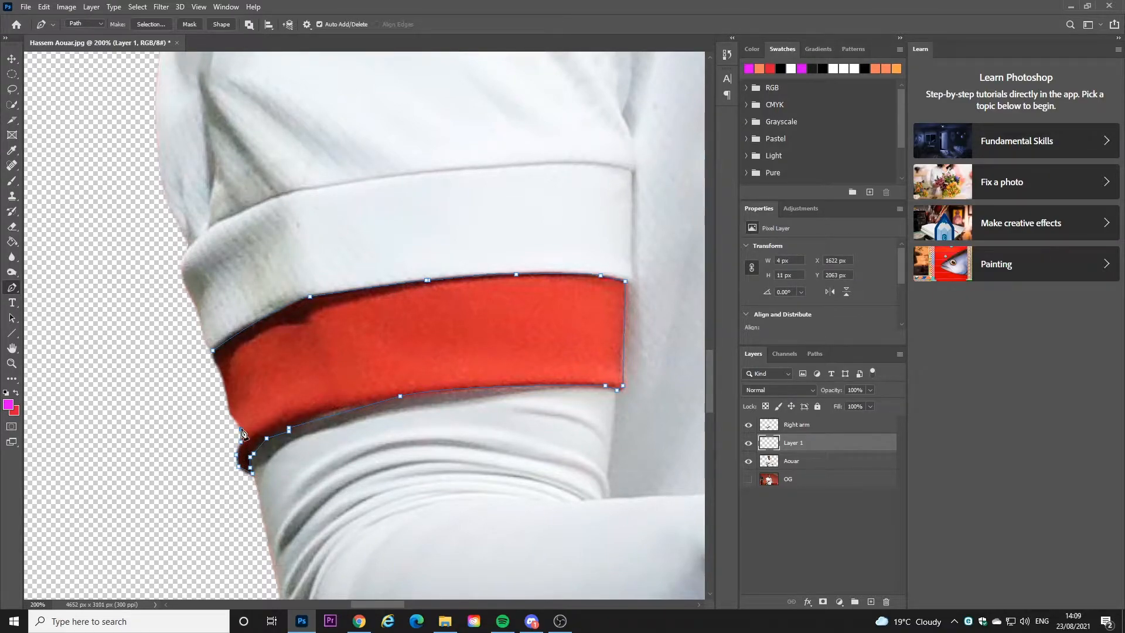
{"action": "left_click_drag", "start_coordinate": [244, 431], "coordinate": [231, 402]}
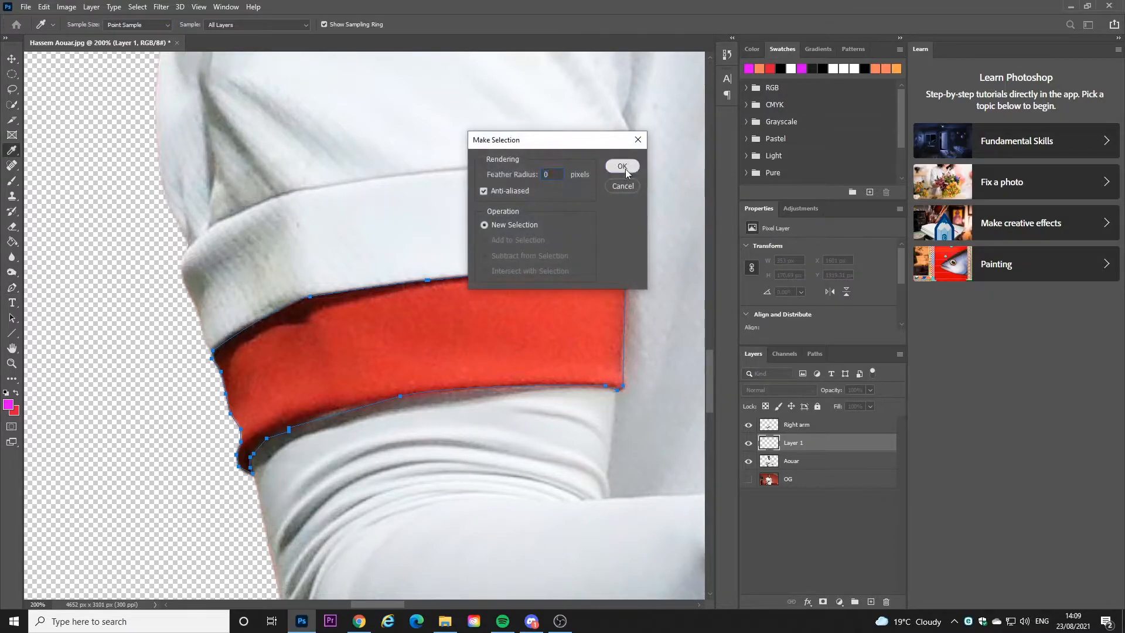
- Turn the sleeve-band path into a selection and pick a blending mode for the band layer
{"action": "left_click", "coordinate": [623, 165]}
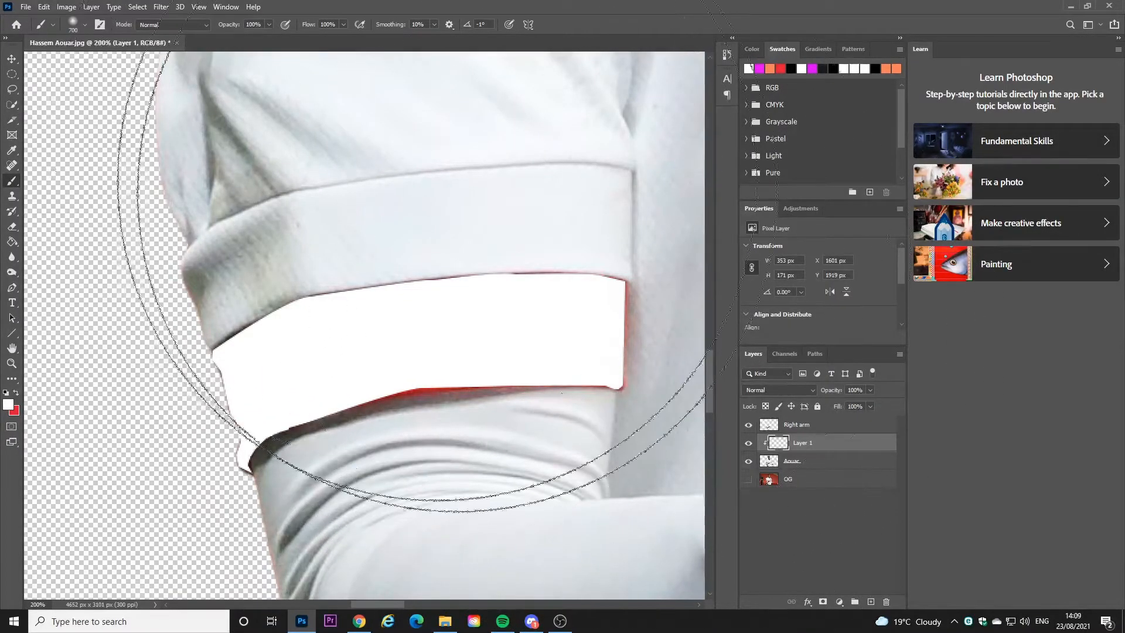
{"action": "left_click", "coordinate": [778, 390]}
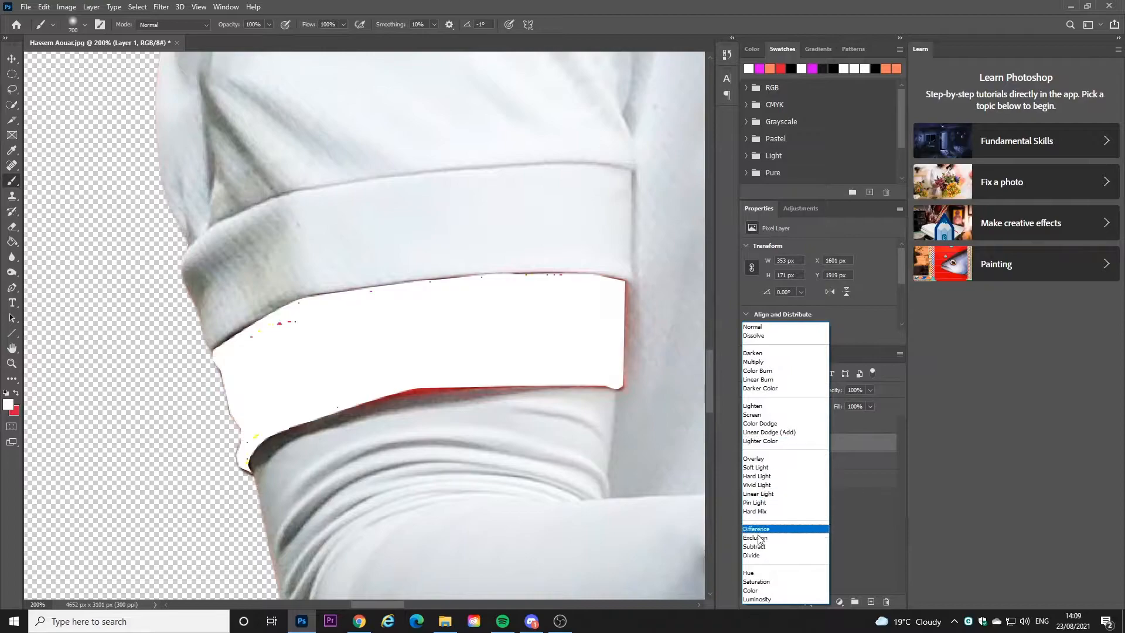
{"action": "left_click", "coordinate": [756, 529]}
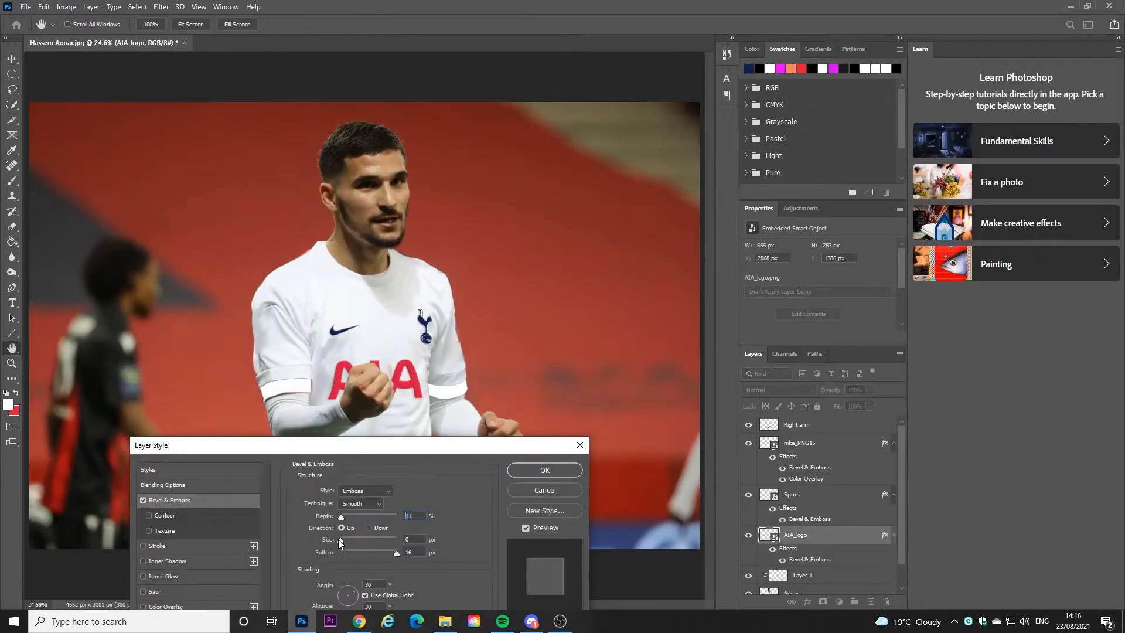
- Adjust the Size of the AIA logo's Bevel & Emboss effect
{"action": "left_click", "coordinate": [544, 470]}
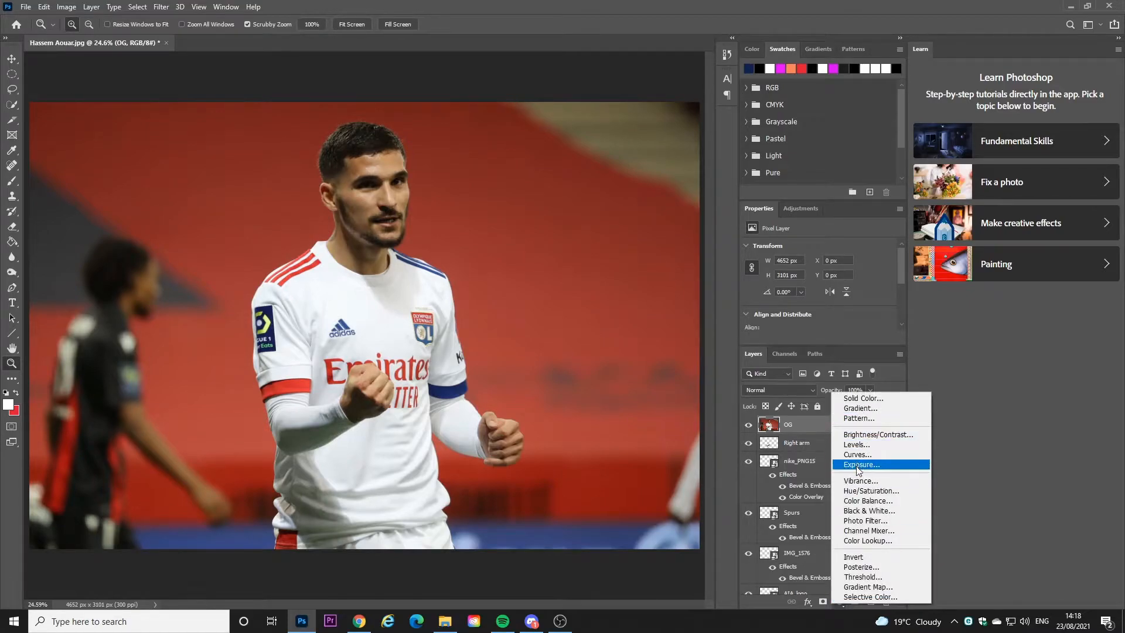
- Select the Exposure 1 adjustment layer and lower its Exposure toward -1.61
{"action": "left_click", "coordinate": [861, 465]}
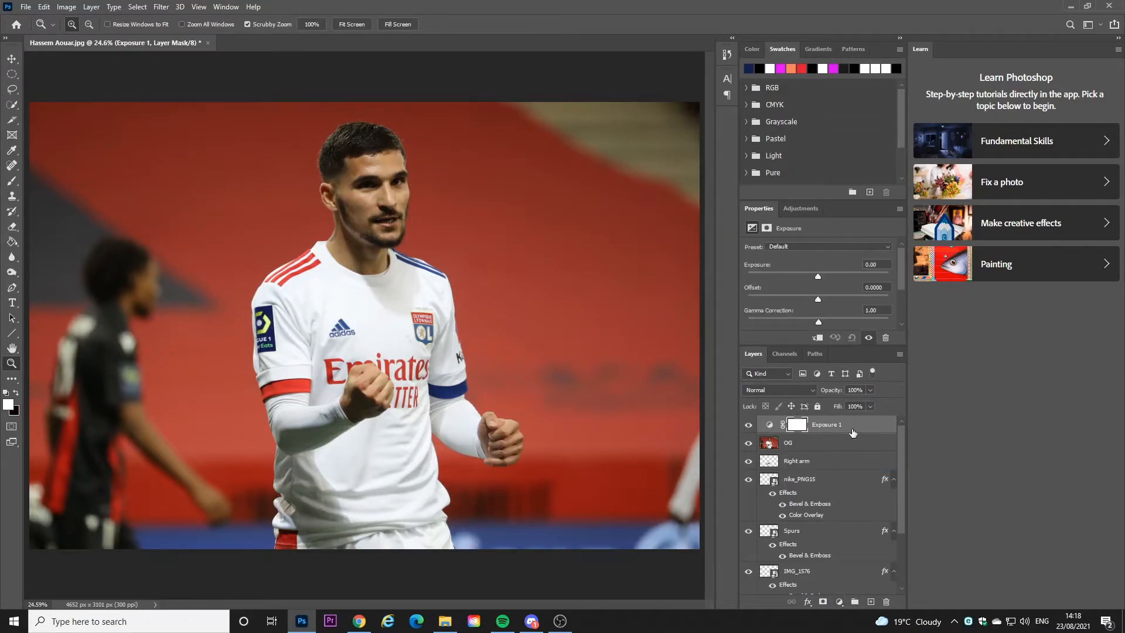
{"action": "left_click_drag", "start_coordinate": [817, 275], "coordinate": [810, 278]}
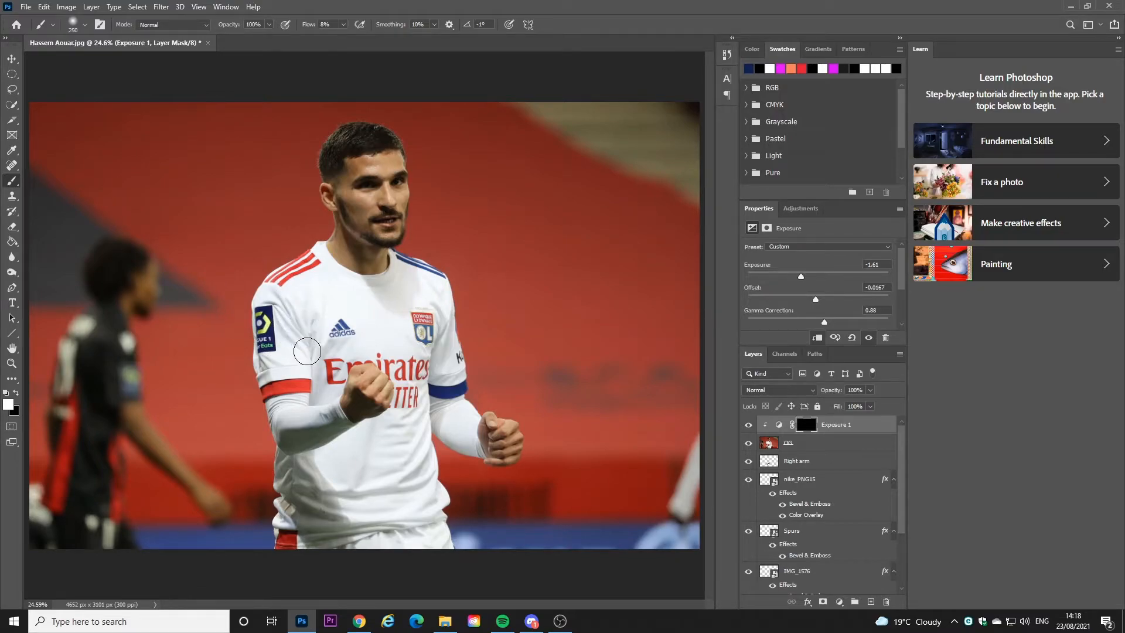
- Brush white on the Exposure 1 mask over the left sleeve and along the arm
{"action": "left_click_drag", "start_coordinate": [307, 351], "coordinate": [314, 391]}
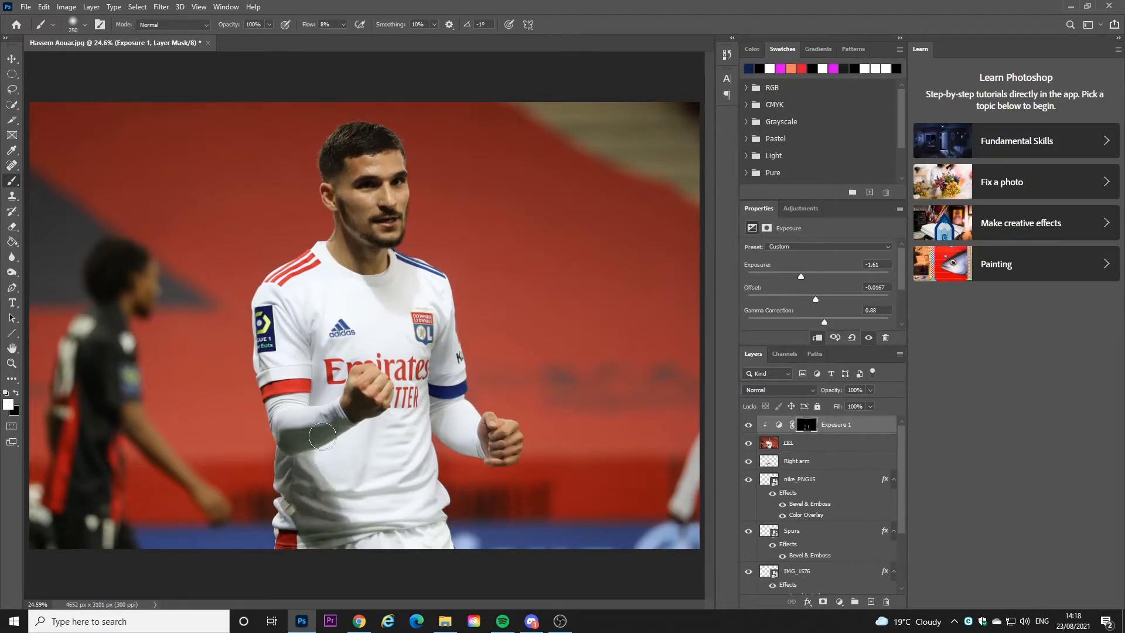
{"action": "left_click_drag", "start_coordinate": [323, 436], "coordinate": [371, 428]}
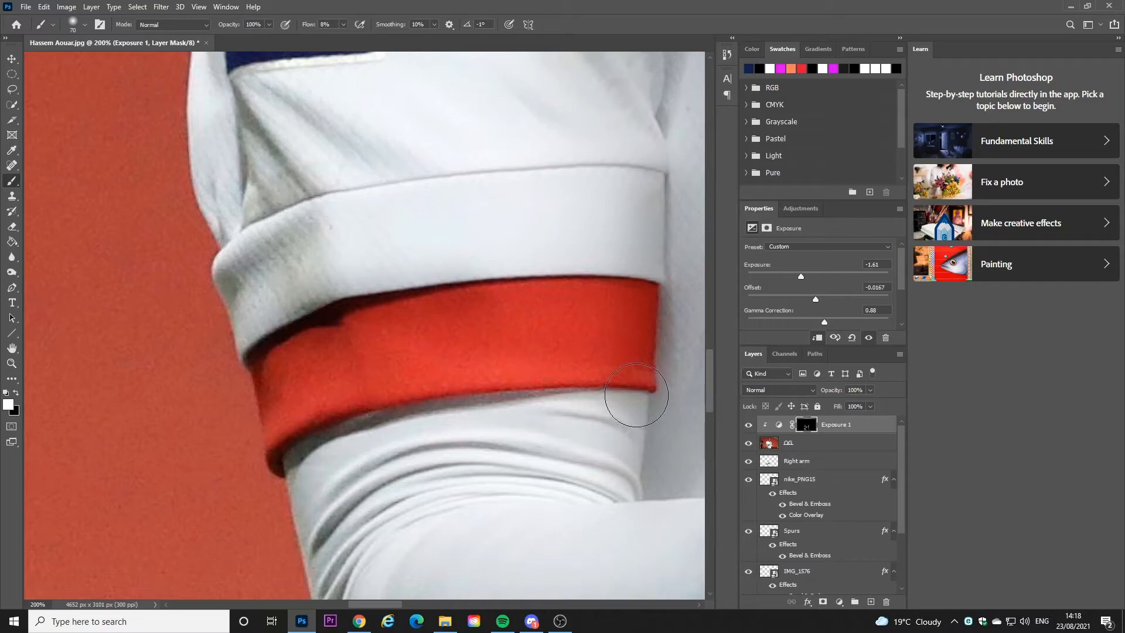
- Paint shadow beneath, along the lower edge, and along the top of the red armband
{"action": "left_click_drag", "start_coordinate": [636, 395], "coordinate": [528, 392]}
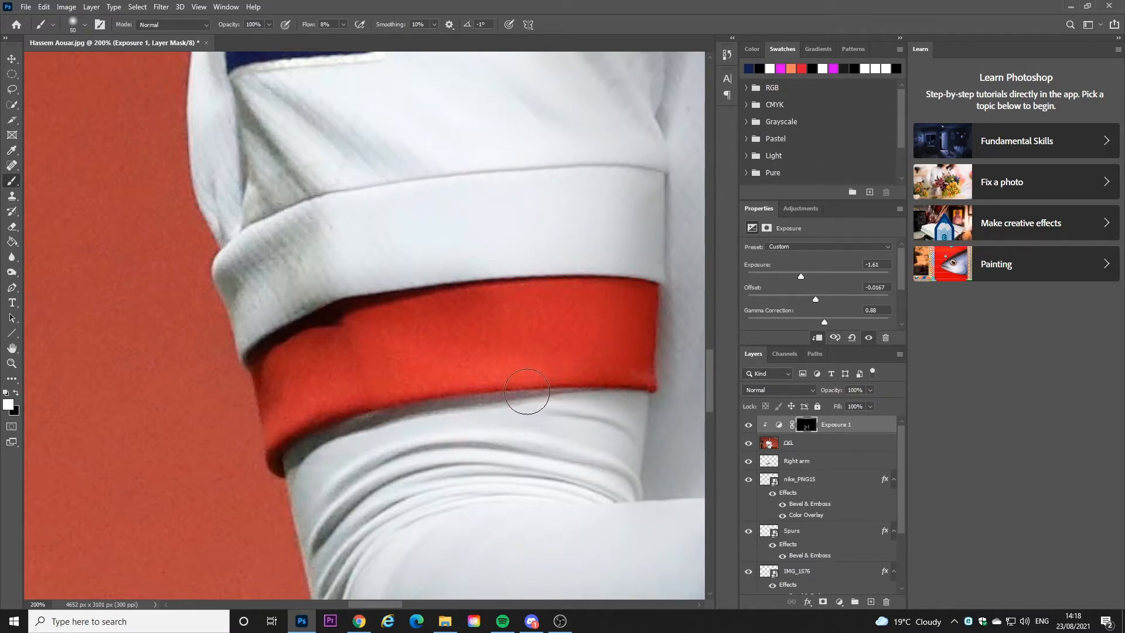
{"action": "left_click_drag", "start_coordinate": [528, 392], "coordinate": [297, 452]}
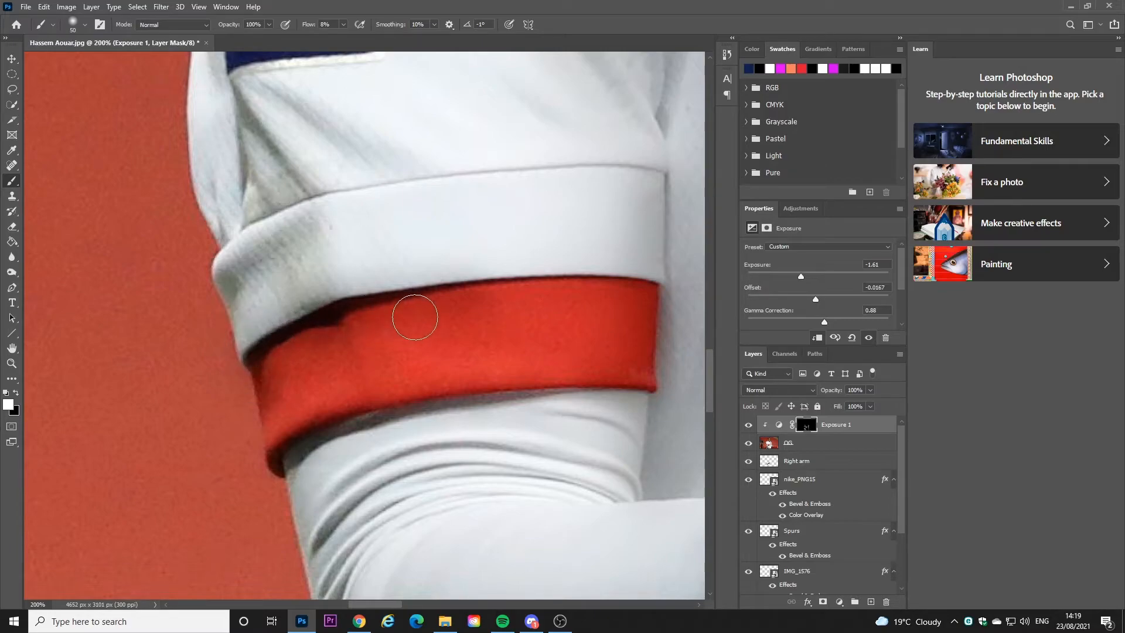
{"action": "left_click_drag", "start_coordinate": [415, 317], "coordinate": [357, 230]}
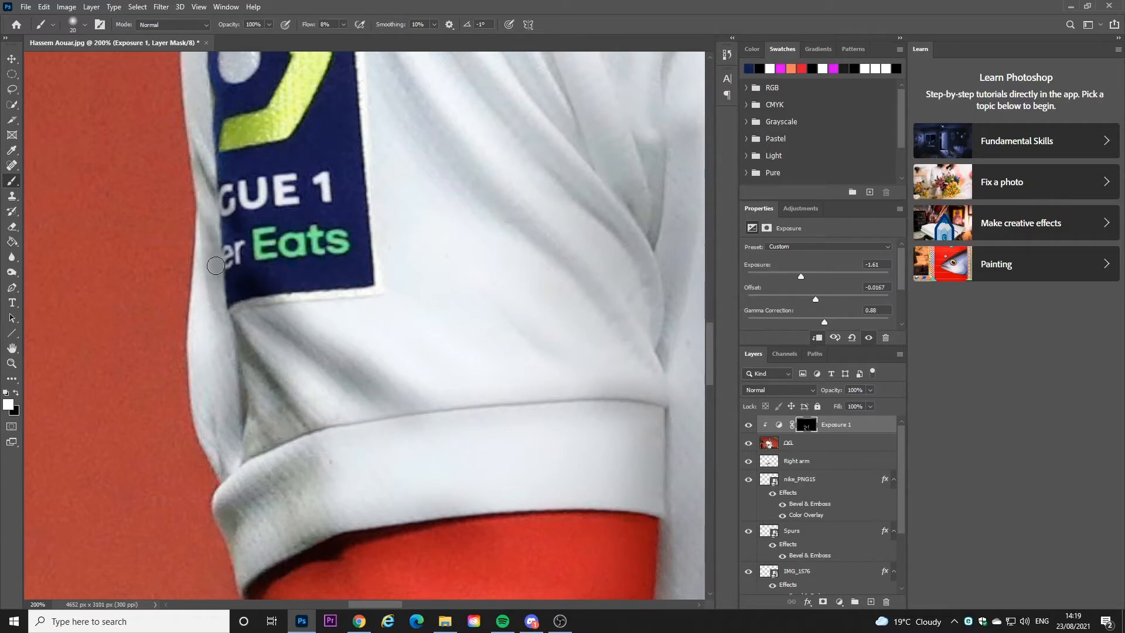
- Darken the sleeve fold above the league patch and extend the shadow along it
{"action": "scroll", "scroll_direction": "down", "scroll_amount": 3}
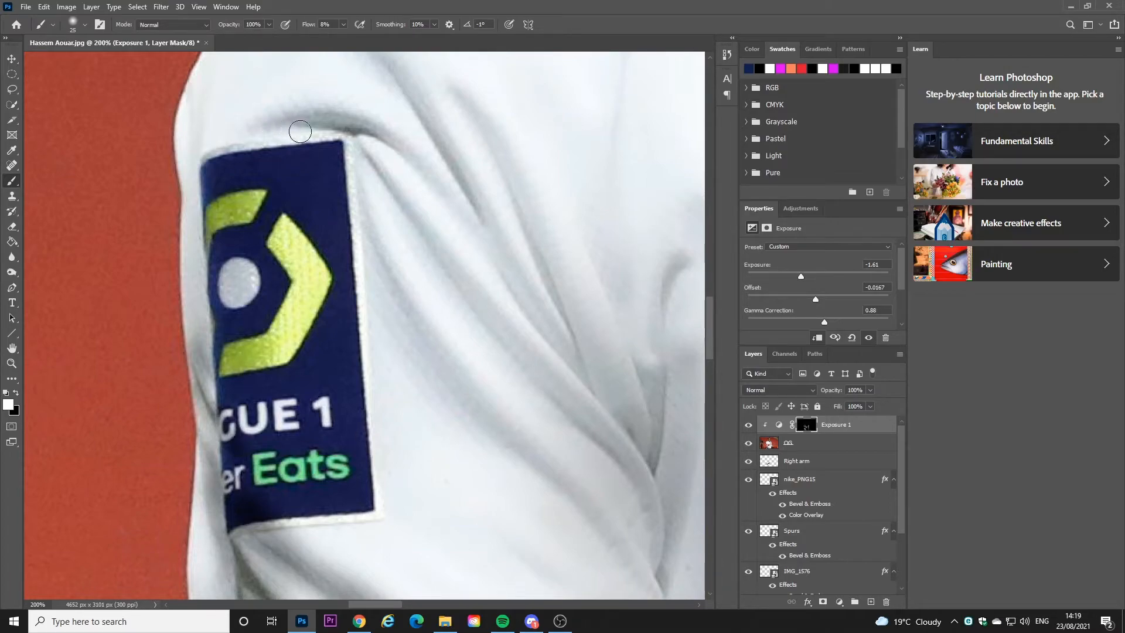
{"action": "left_click_drag", "start_coordinate": [300, 131], "coordinate": [374, 141]}
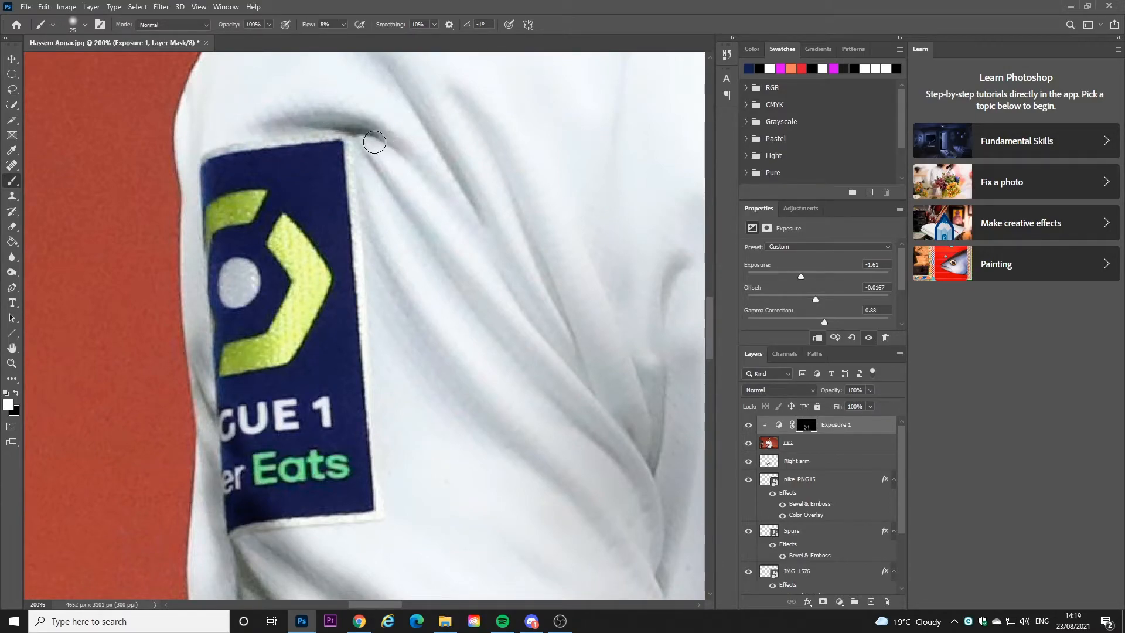
{"action": "left_click_drag", "start_coordinate": [374, 141], "coordinate": [445, 245]}
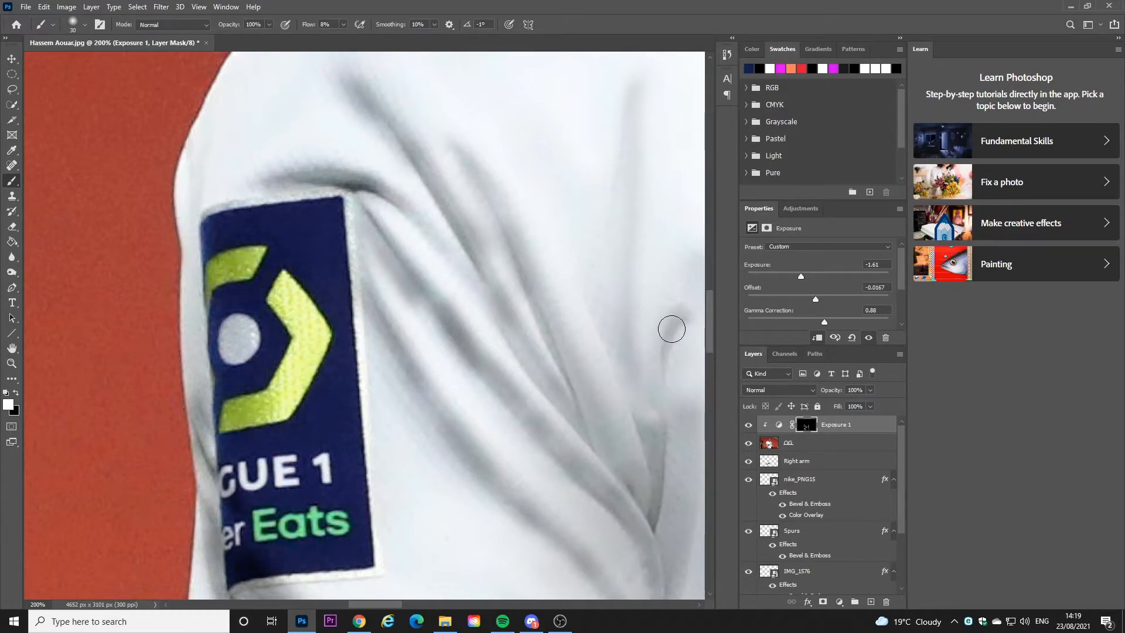
{"action": "scroll", "scroll_direction": "down", "scroll_amount": 3}
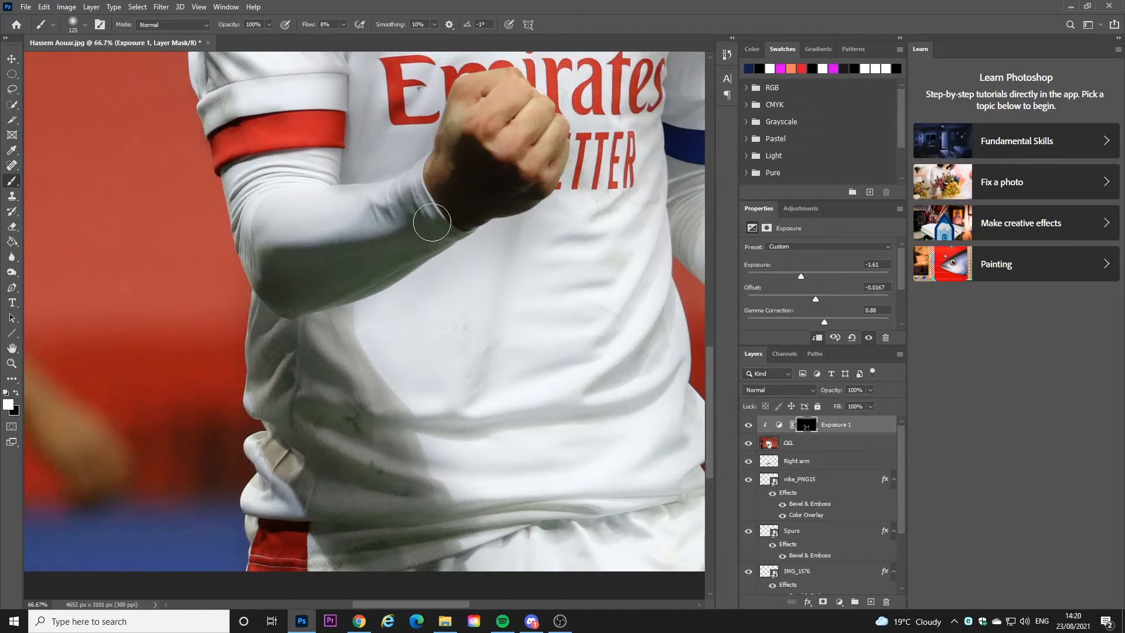
- Paint white on the exposure mask to darken the crease where the arm meets the fist
{"action": "left_click_drag", "start_coordinate": [432, 223], "coordinate": [428, 247]}
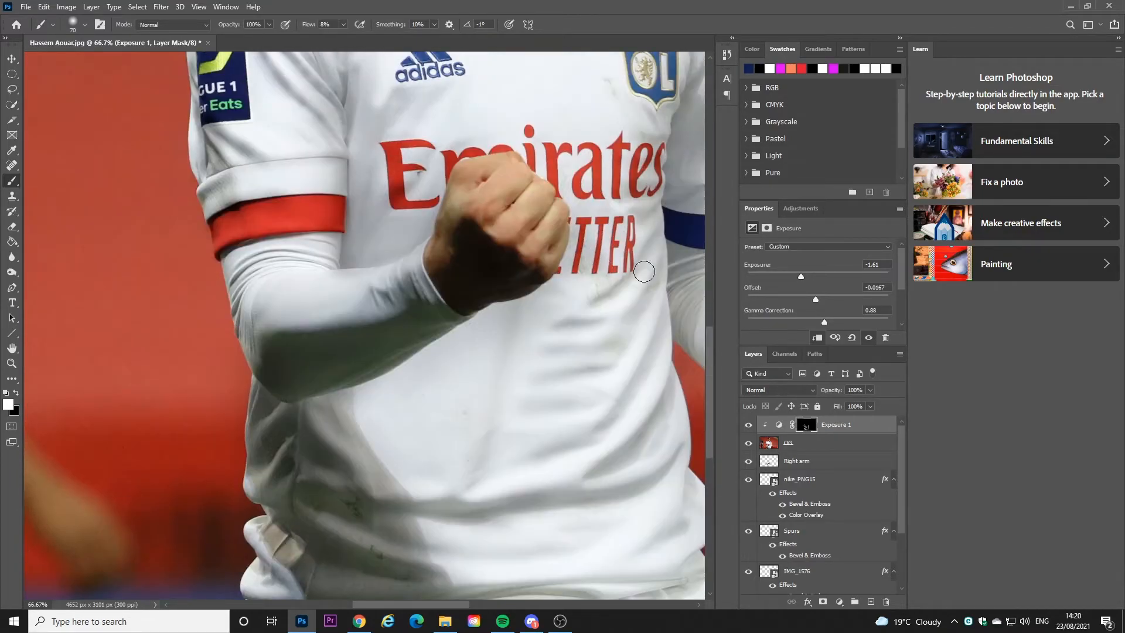
{"action": "scroll", "scroll_direction": "down", "scroll_amount": 3}
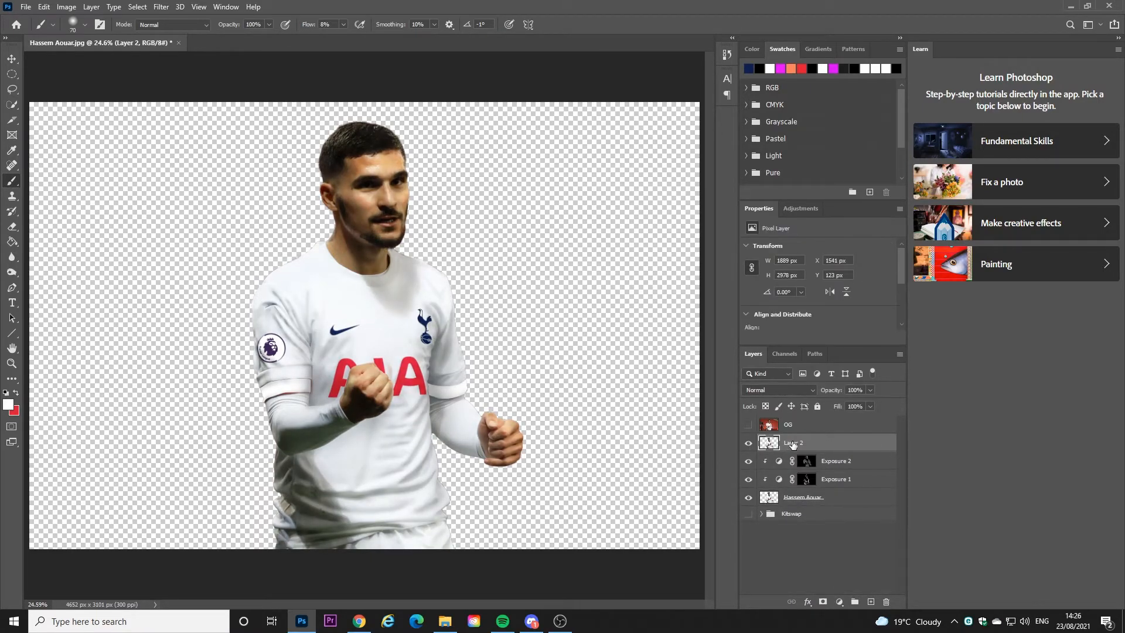
- Rename the merged kit layer to 'Aouar Spurs' and rename the new group
{"action": "double_click", "coordinate": [793, 443]}
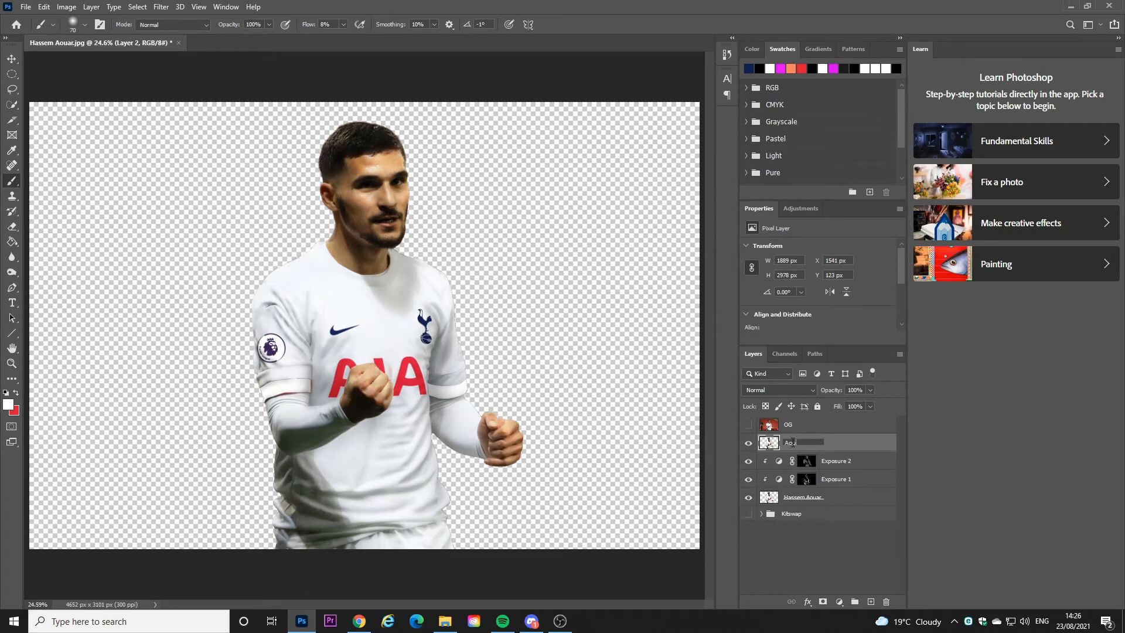
{"action": "type", "text": "Aouar Sou"}
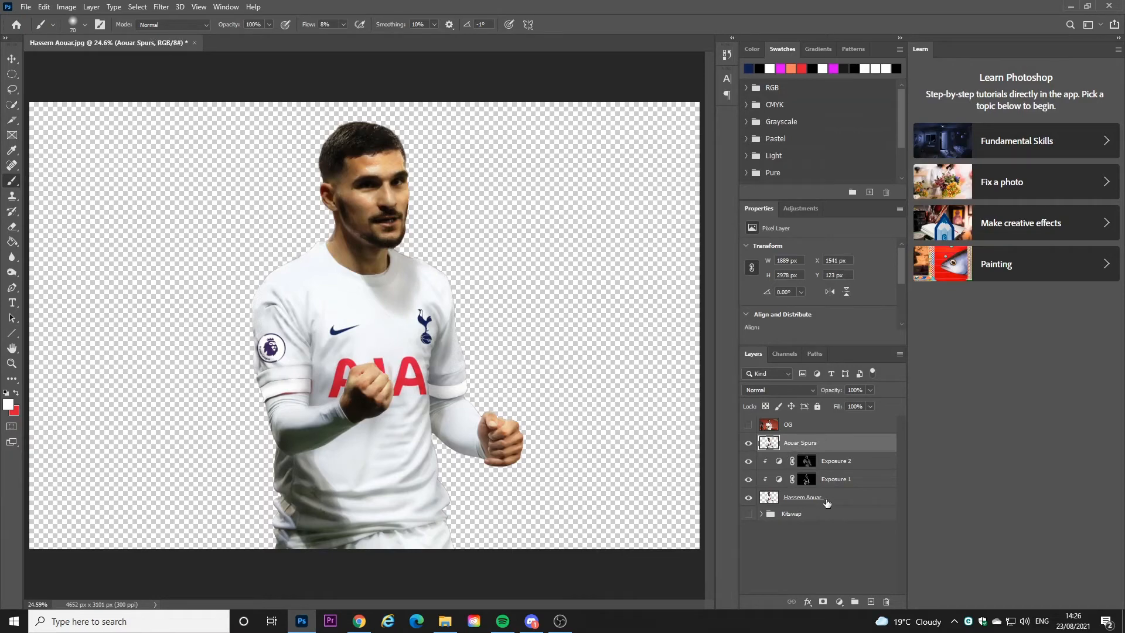
{"action": "left_click", "coordinate": [802, 497]}
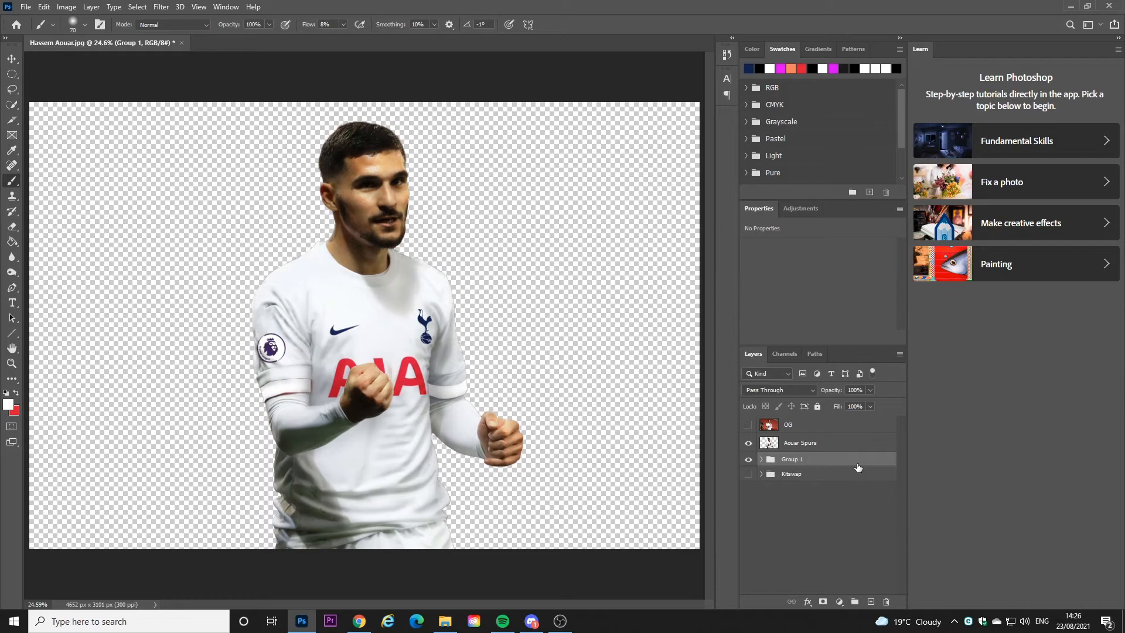
{"action": "double_click", "coordinate": [792, 459]}
{"action": "type", "text": "Edited1"}
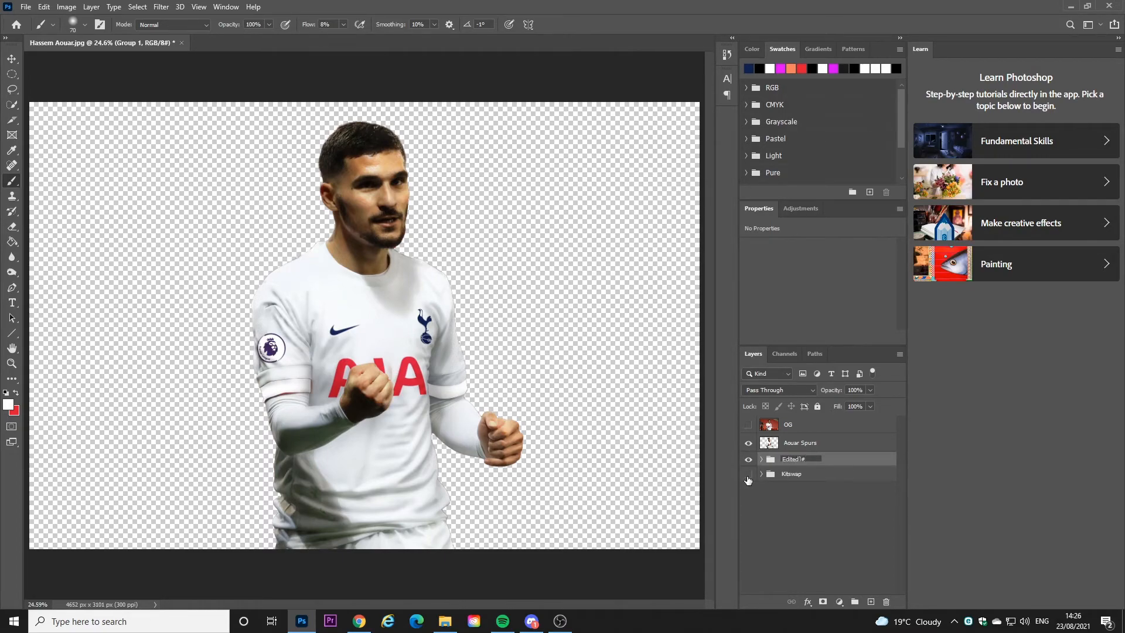
{"action": "left_click", "coordinate": [793, 459]}
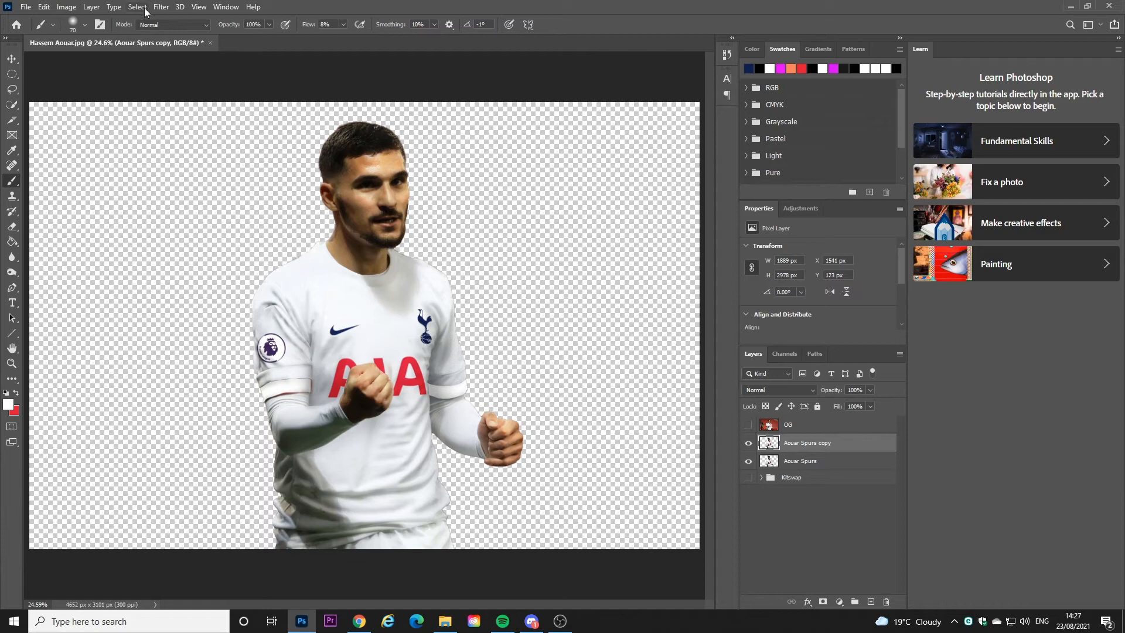
- Name the new merged layer 'Aouar - Spurs' and start renaming the group below it
{"action": "left_click", "coordinate": [169, 6]}
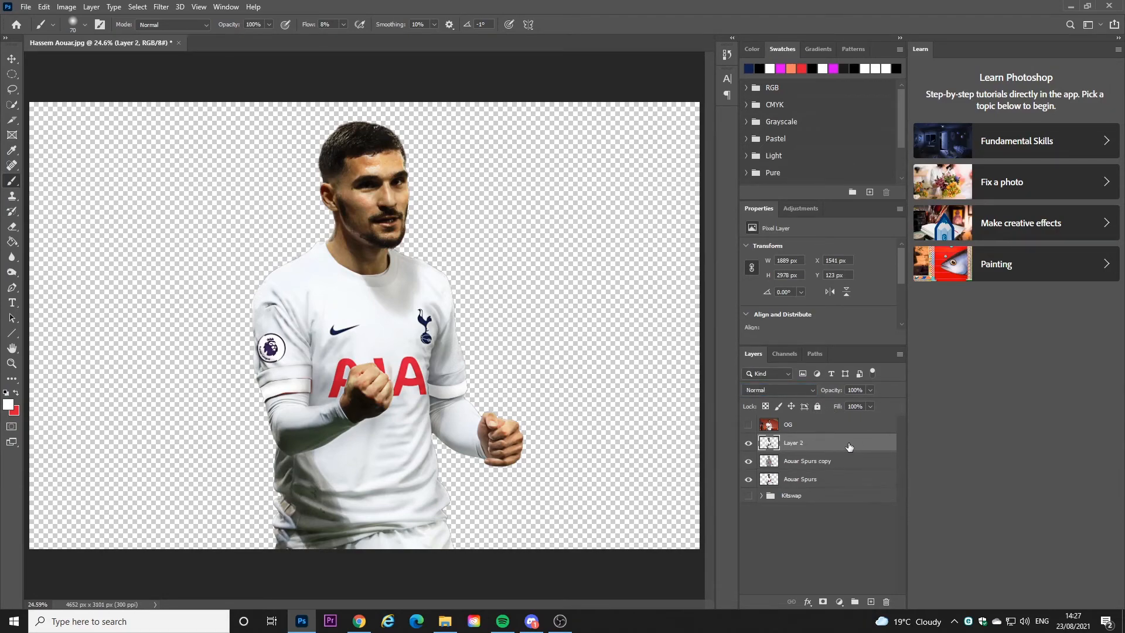
{"action": "double_click", "coordinate": [794, 443]}
{"action": "type", "text": "Aouar - Spu"}
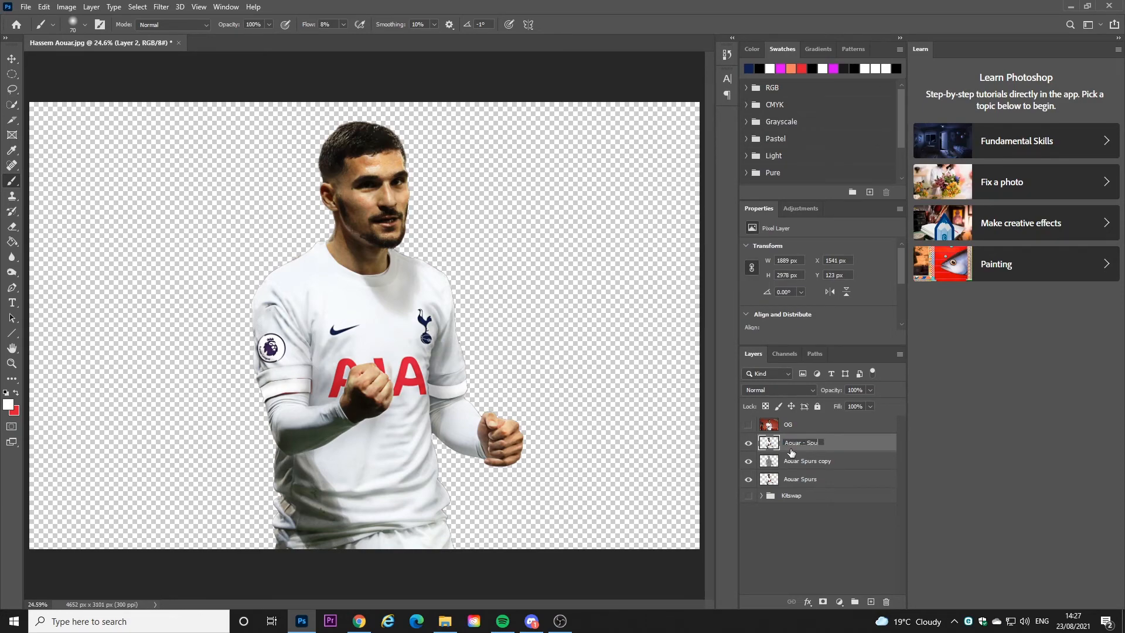
{"action": "left_click", "coordinate": [807, 460]}
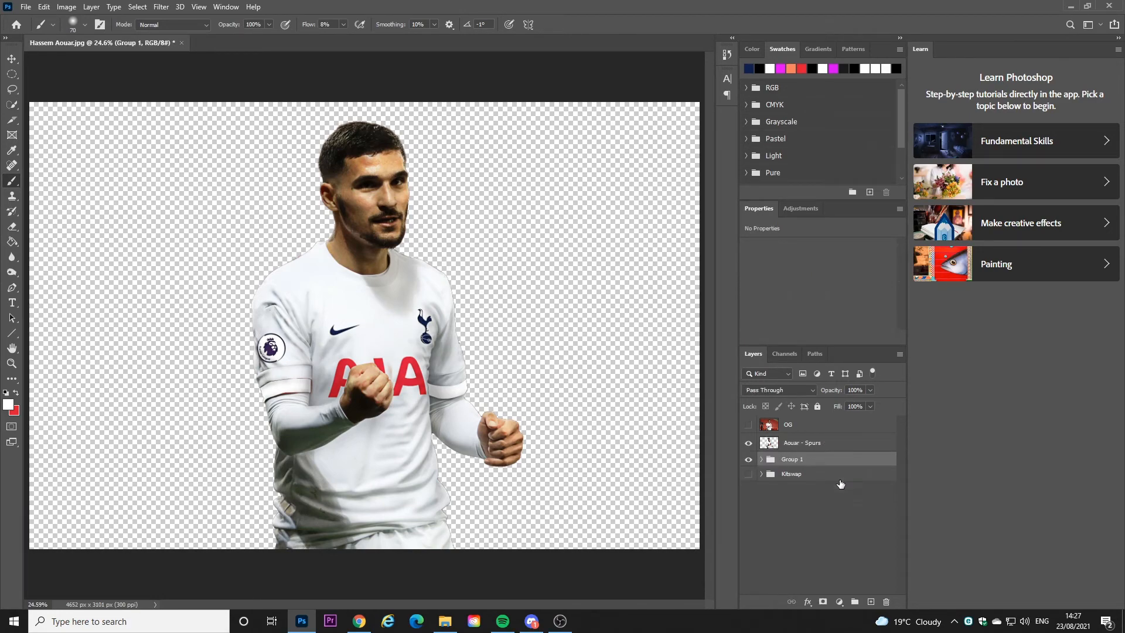
{"action": "double_click", "coordinate": [793, 459]}
{"action": "type", "text": "Final"}
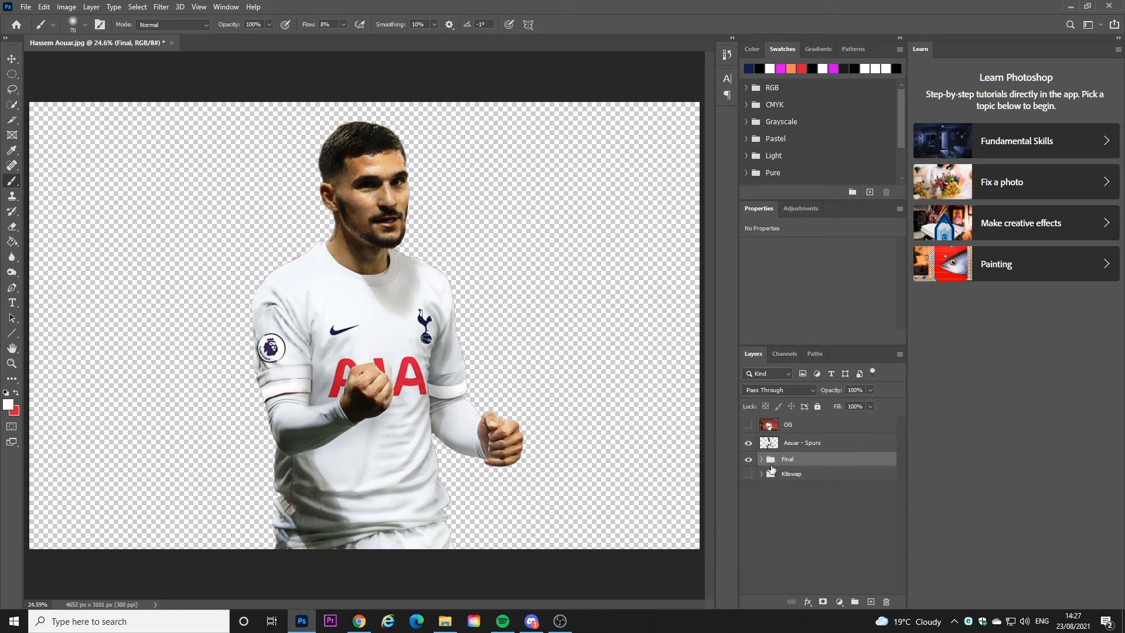
- Show the original OG photo and hide 'Aouar - Spurs' to compare kits
{"action": "left_click", "coordinate": [802, 443]}
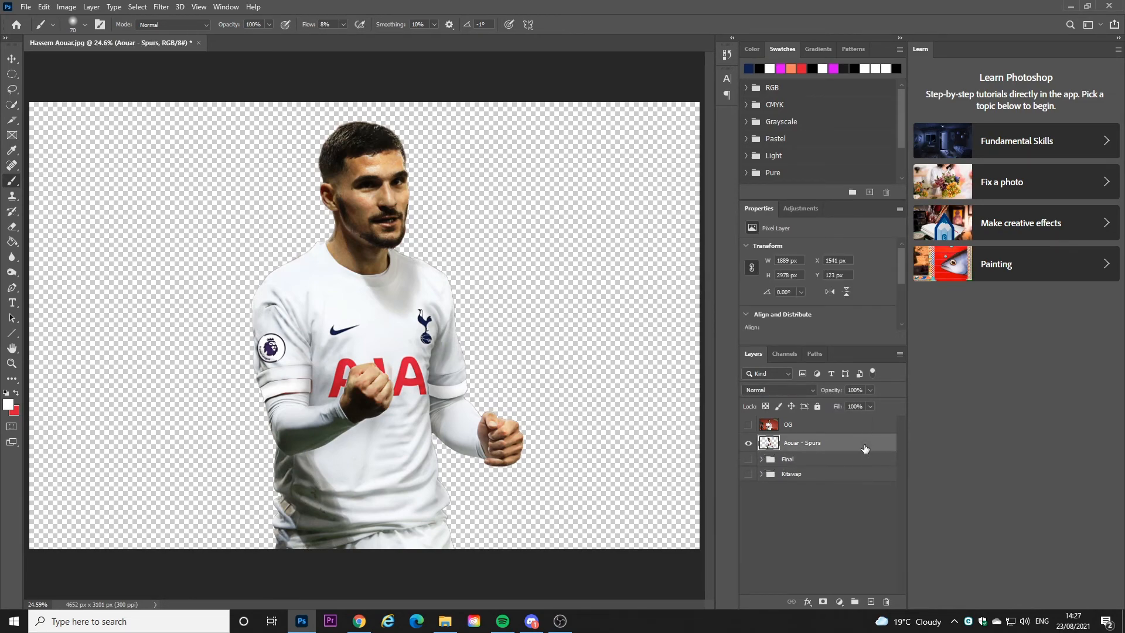
{"action": "left_click", "coordinate": [748, 443]}
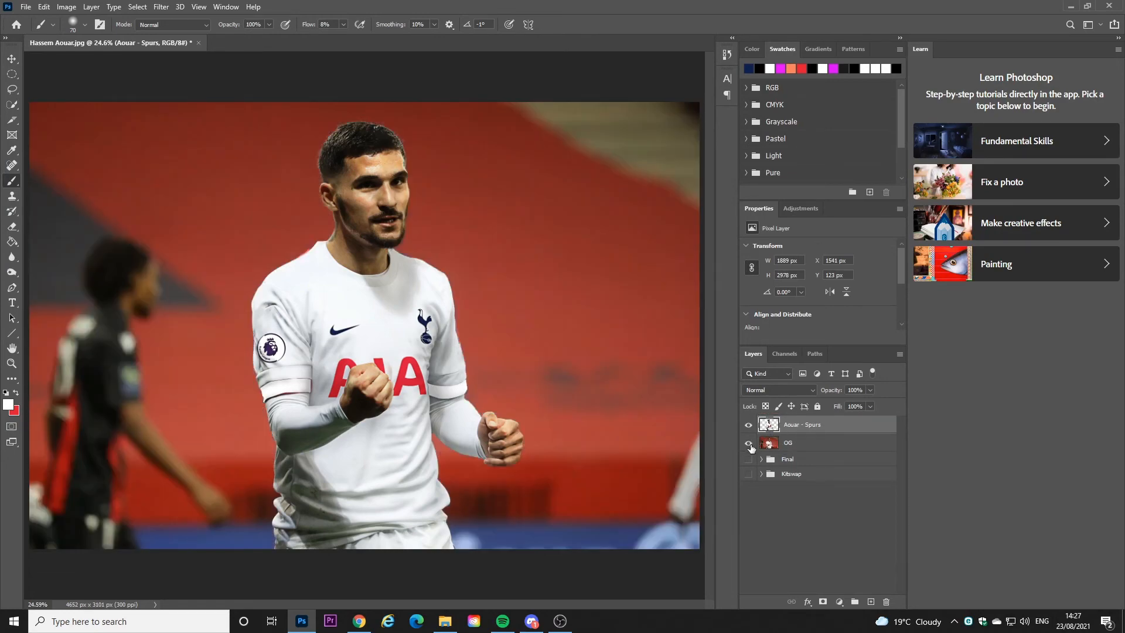
{"action": "left_click", "coordinate": [748, 424]}
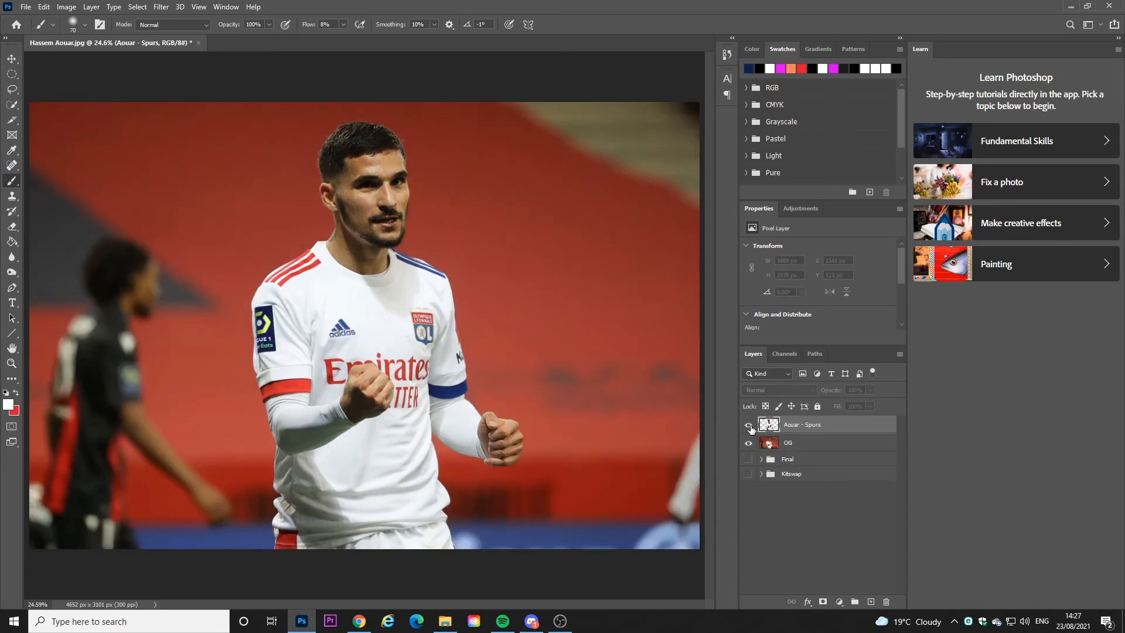